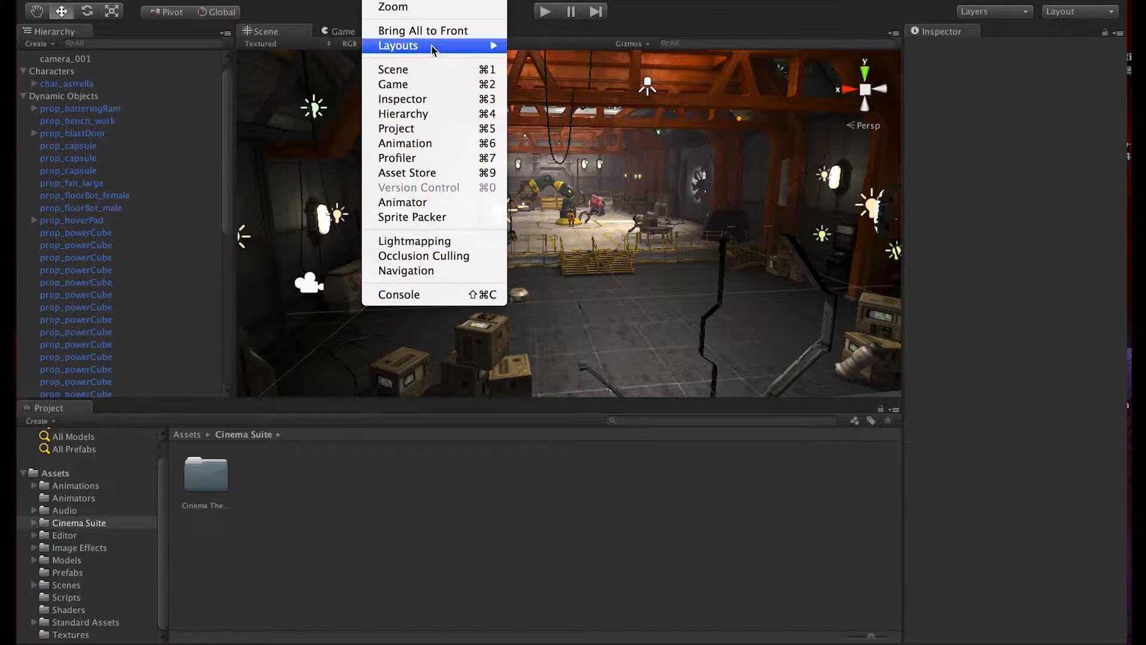
mouse_move(409, 175)
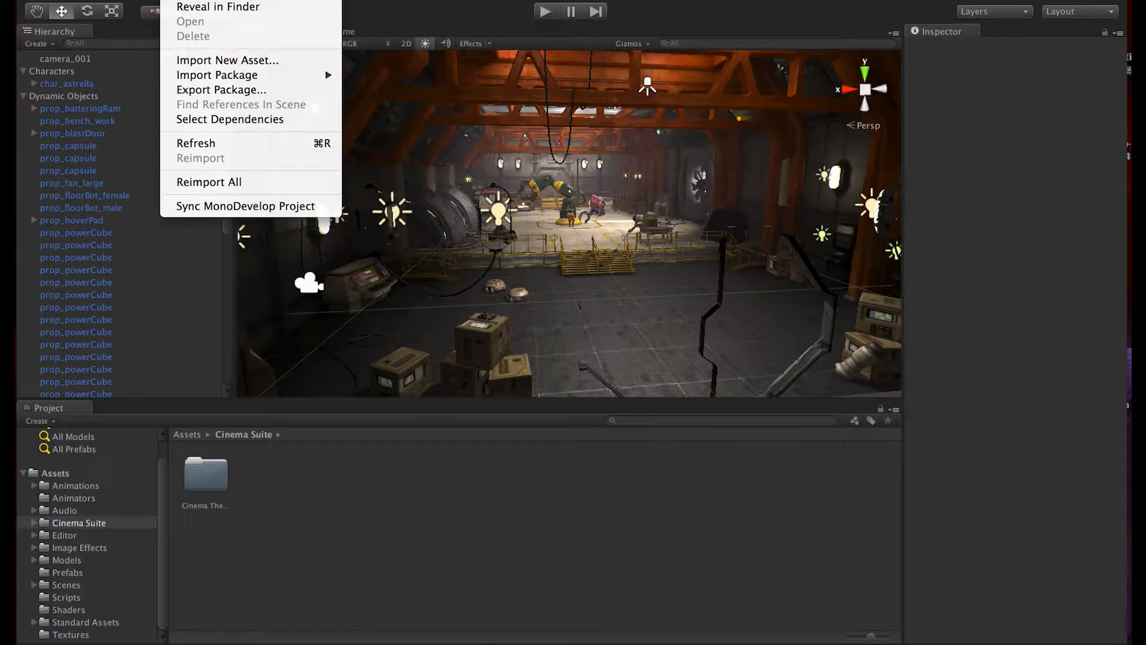
mouse_move(217, 74)
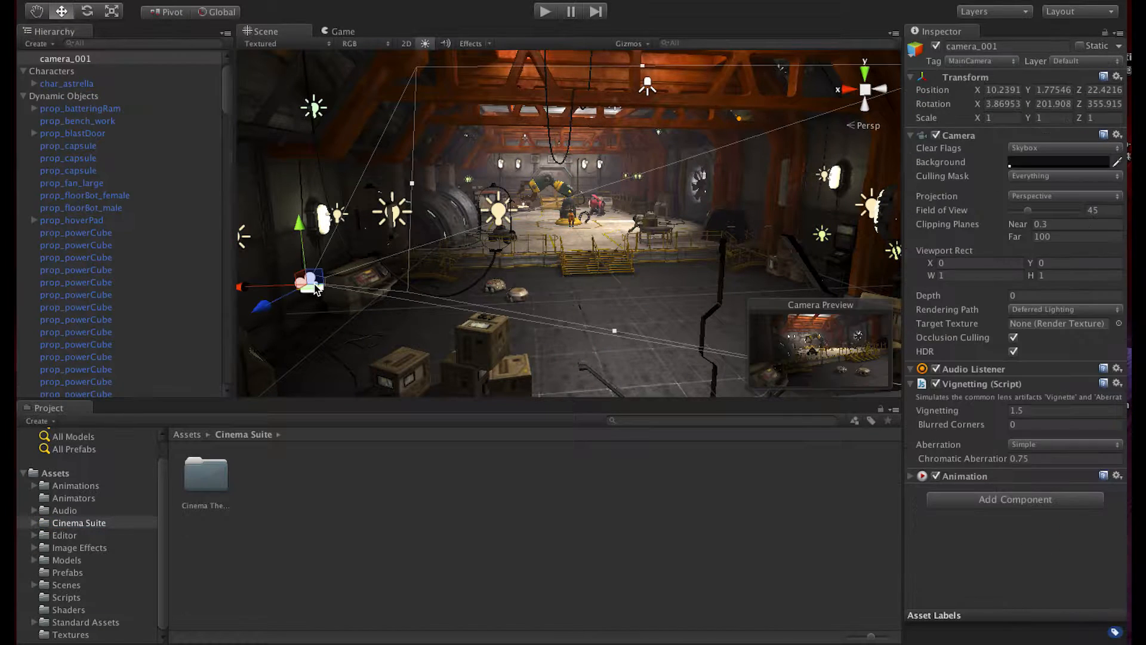
Step: Browse camera_001's Add Component menu to Image Effects > Color Adjustments
left_click(1015, 499)
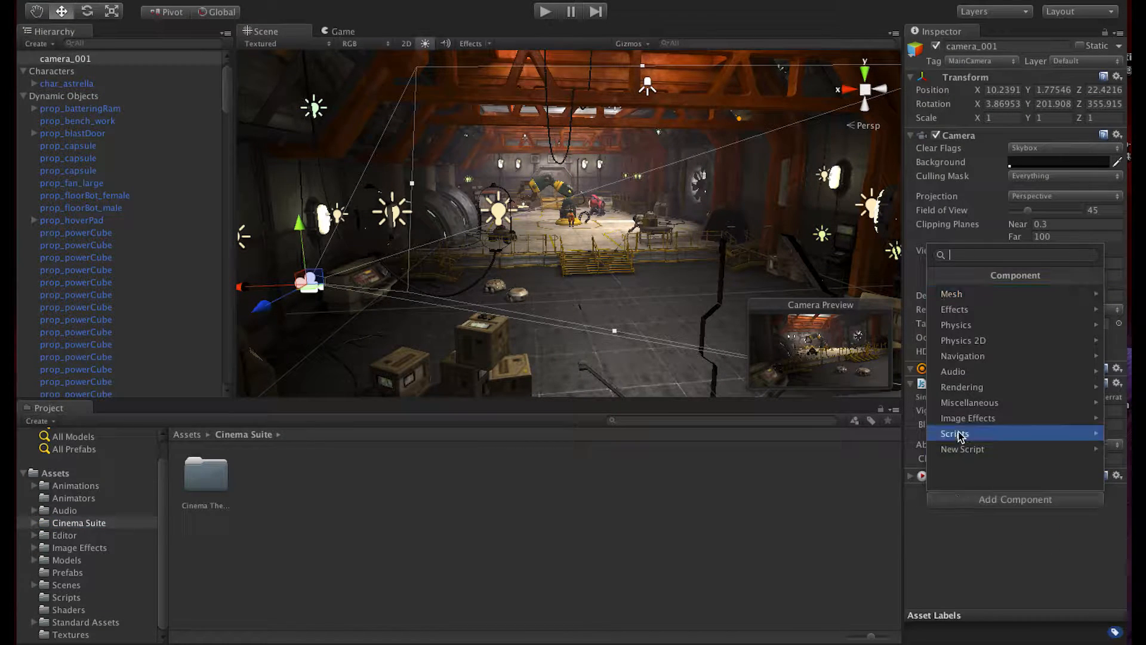
left_click(968, 418)
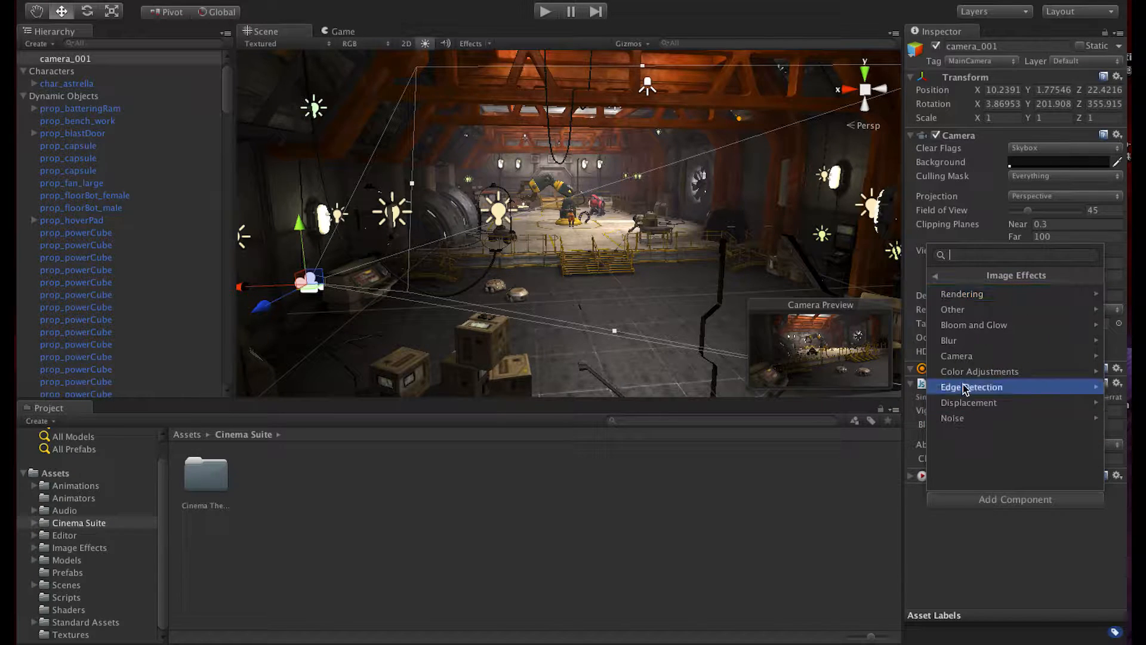
left_click(980, 371)
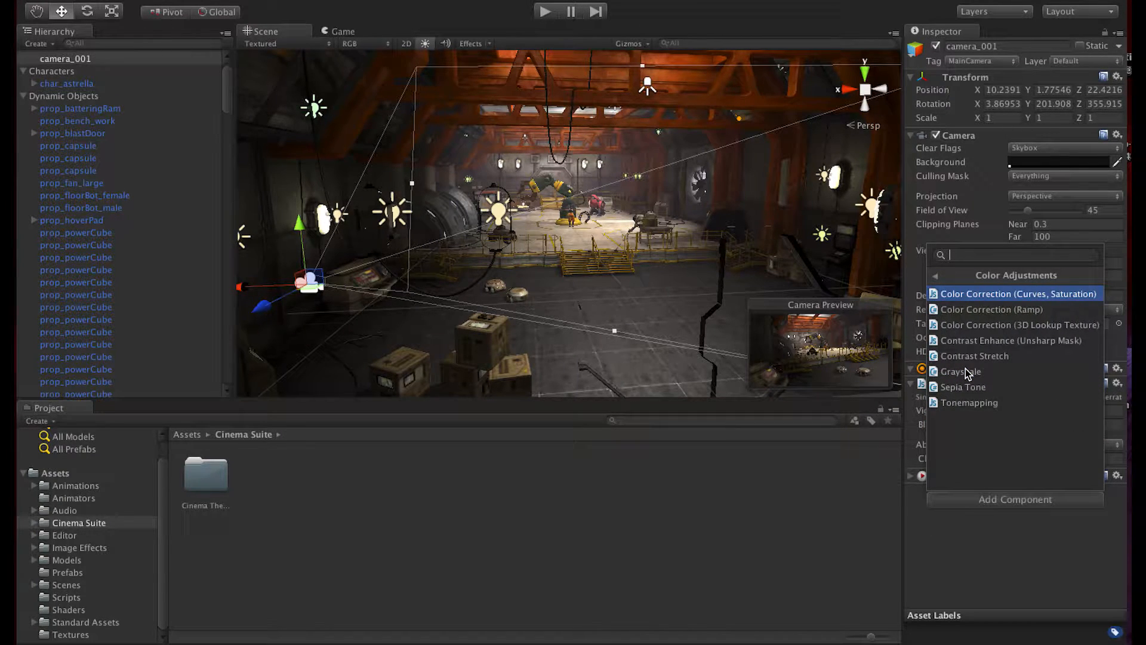
mouse_move(1009, 340)
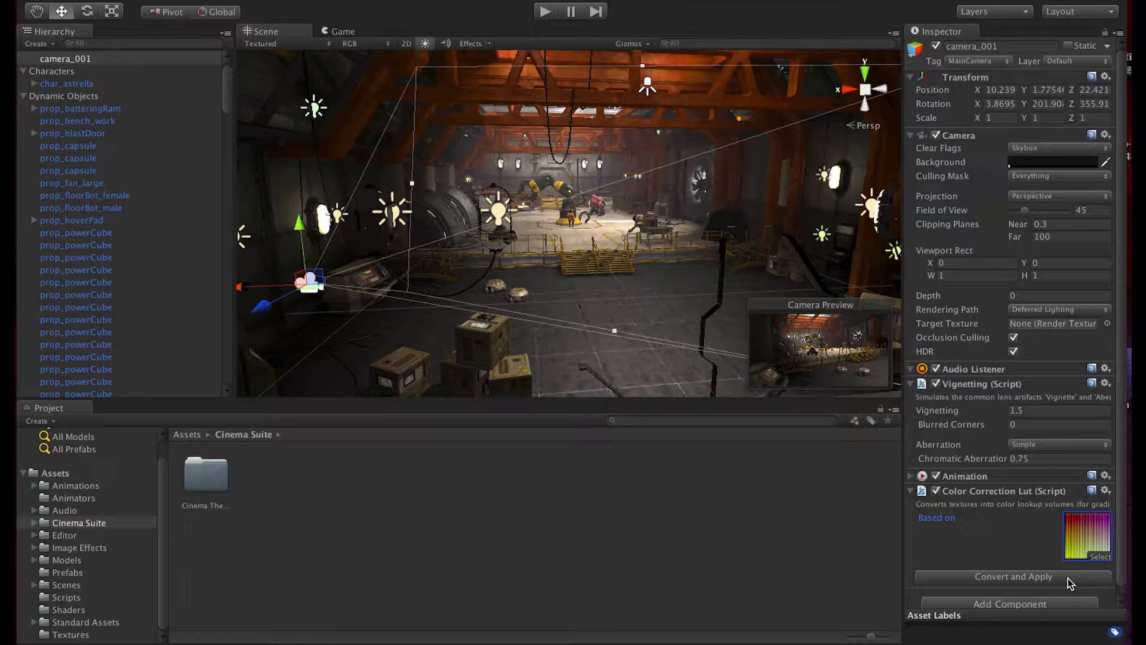
Step: Convert and apply the 1960s Cinema Suite LUT, then enter play mode
left_click(1012, 576)
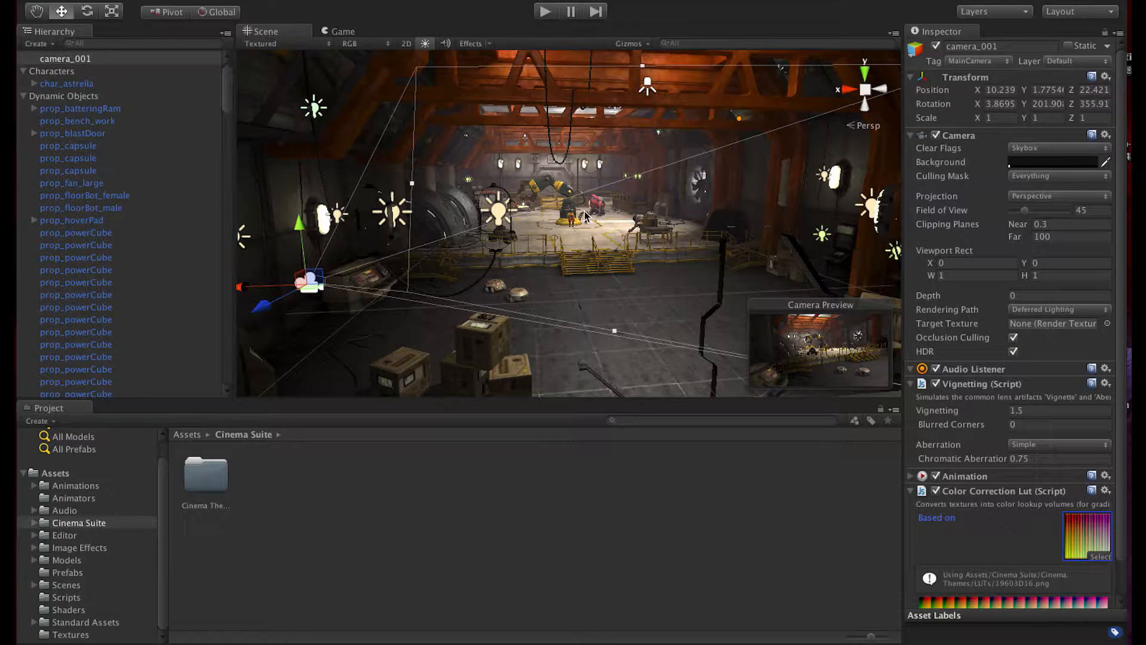
left_click(341, 32)
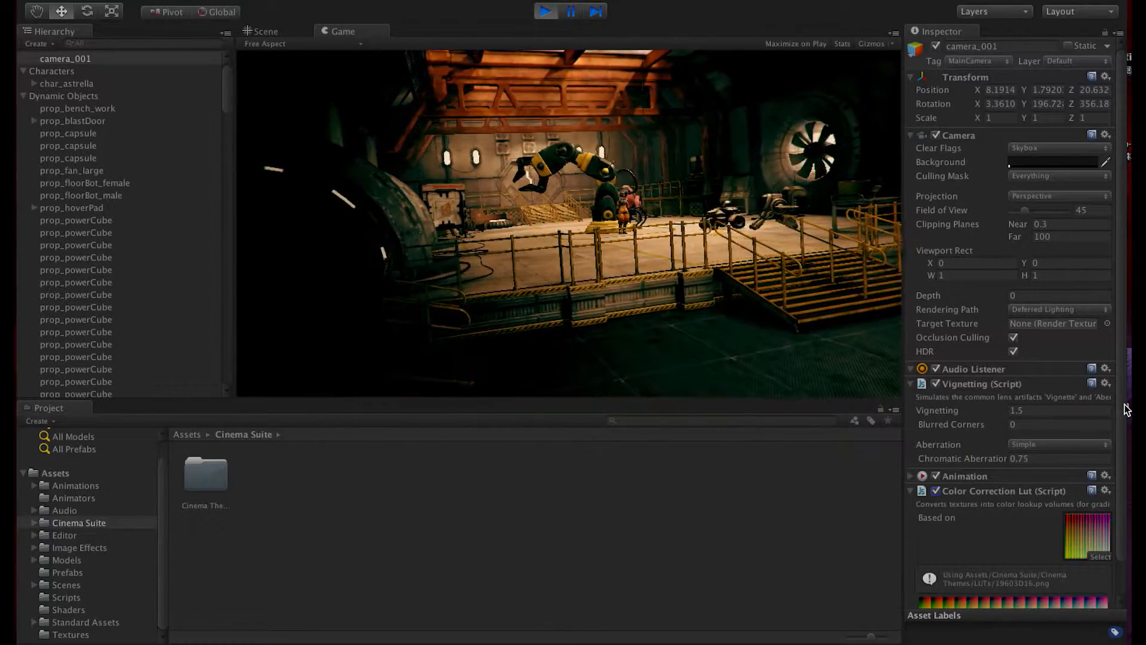
Step: Apply the Action, Alien Invasion, Alien World, Bleach Bypass and Cyberpunk LUTs in turn
left_click(1089, 537)
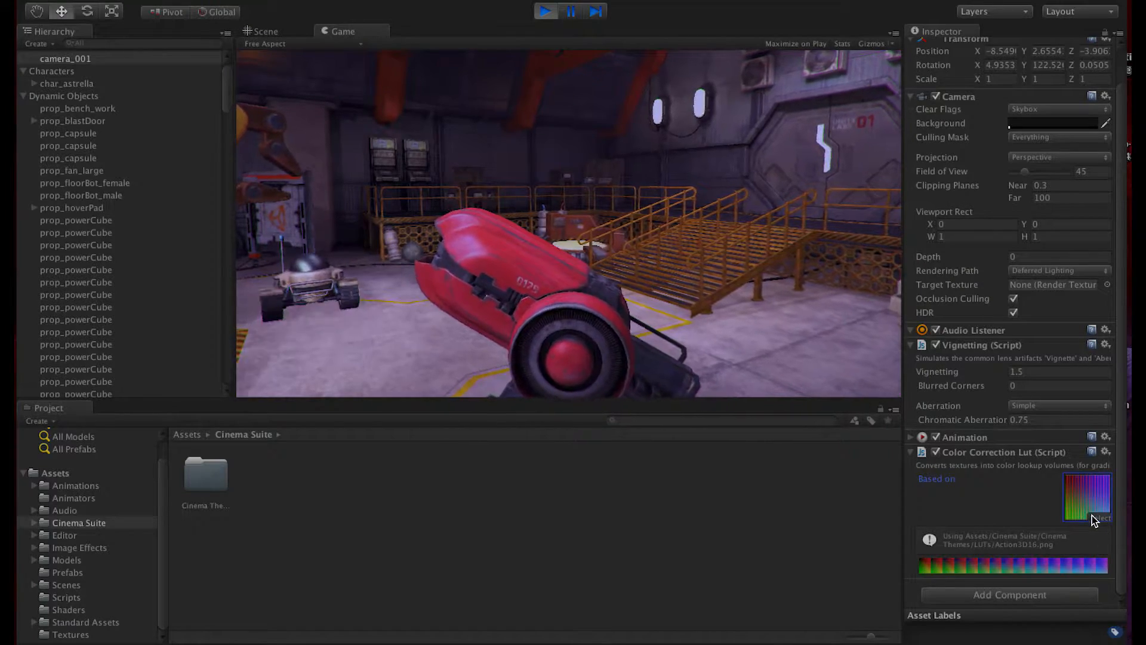
left_click(1087, 497)
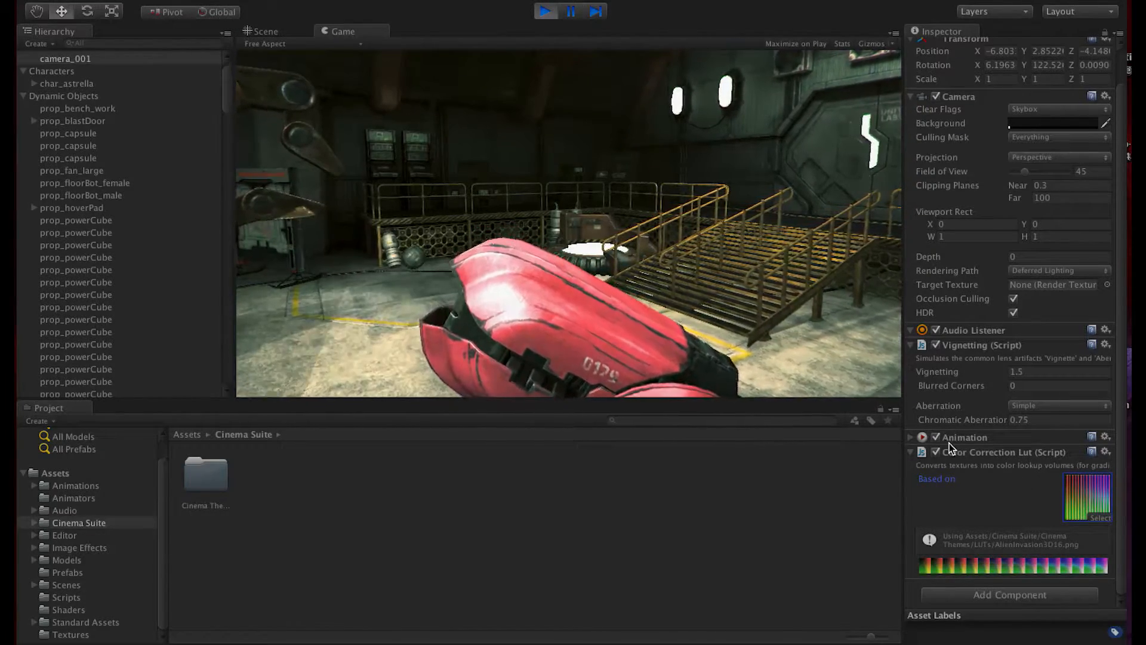
left_click(1087, 495)
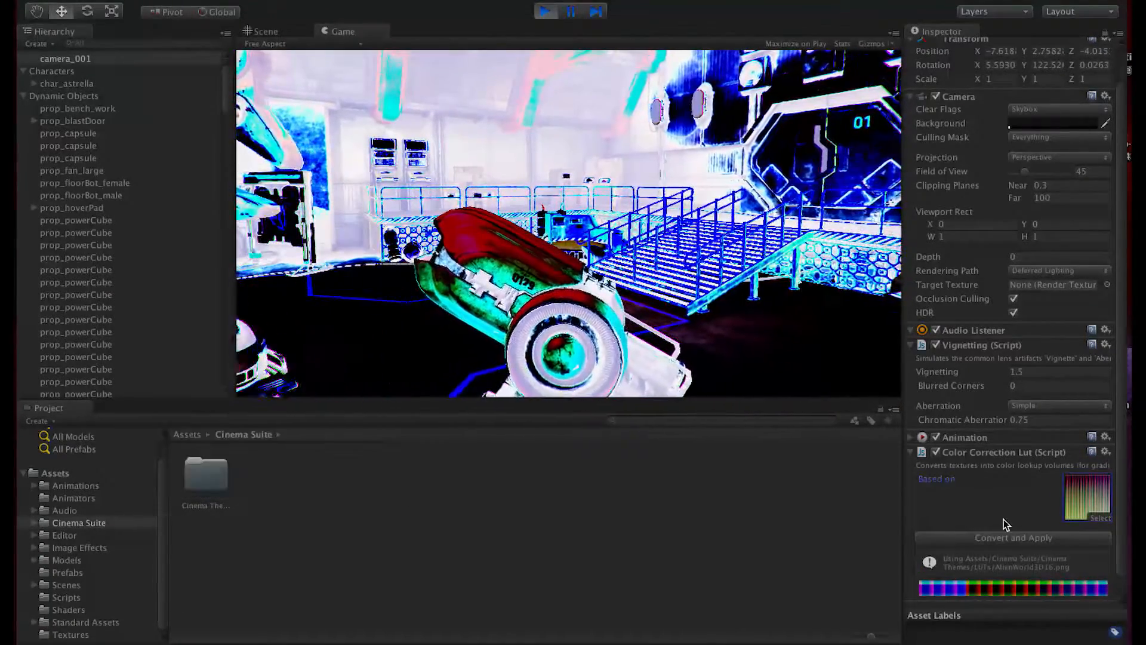
left_click(1014, 537)
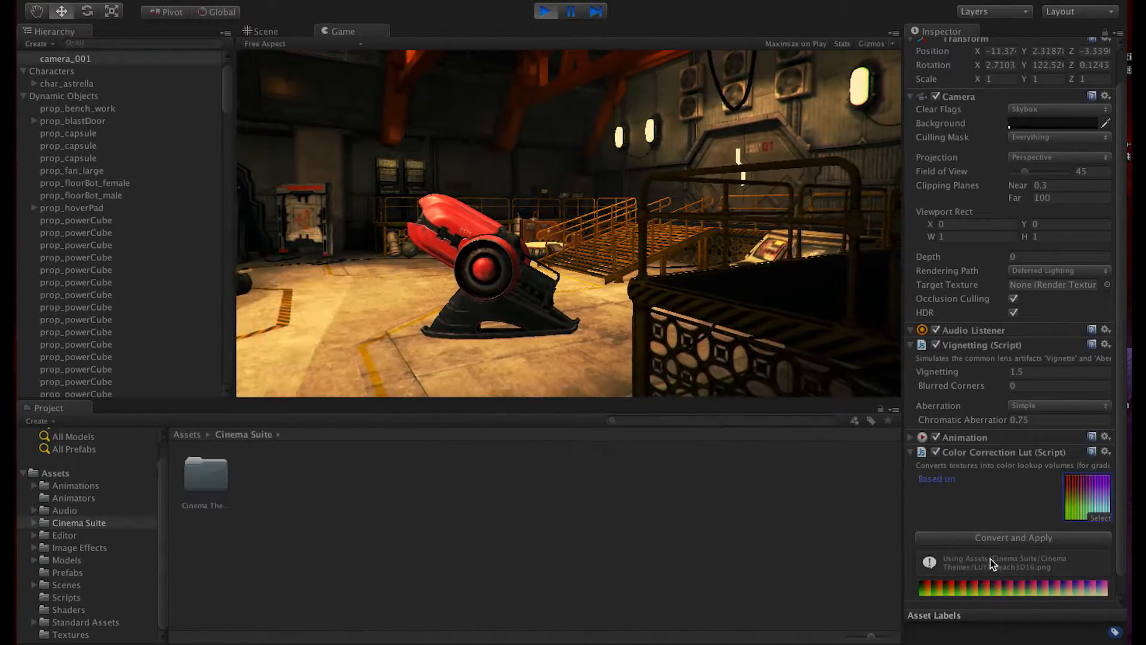
left_click(1013, 537)
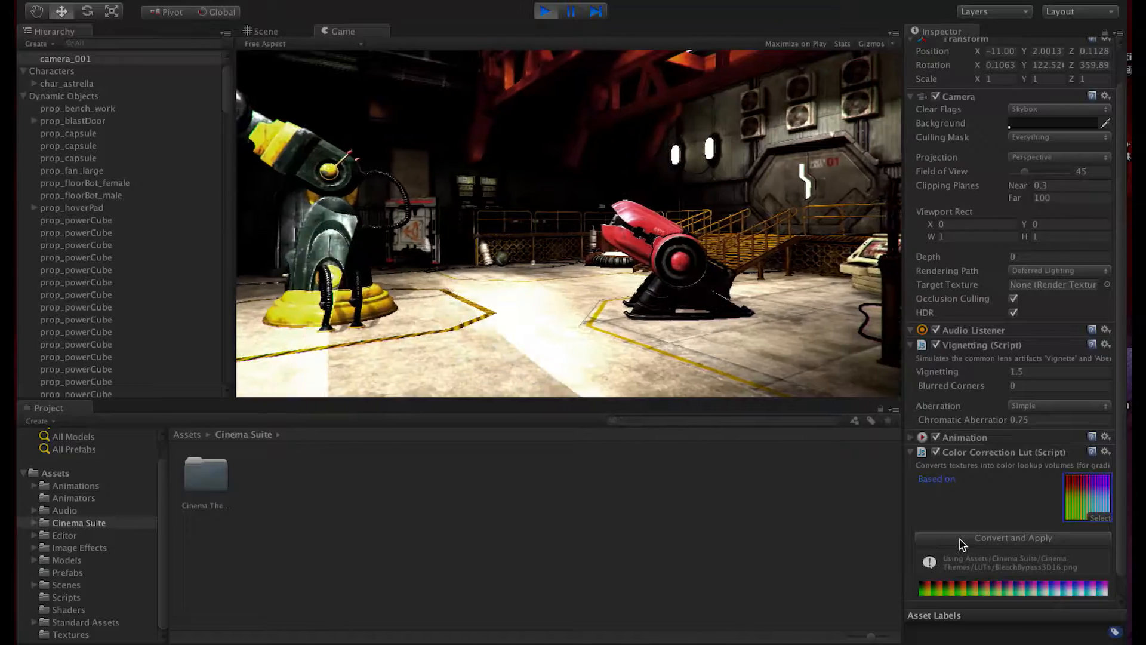
left_click(1013, 537)
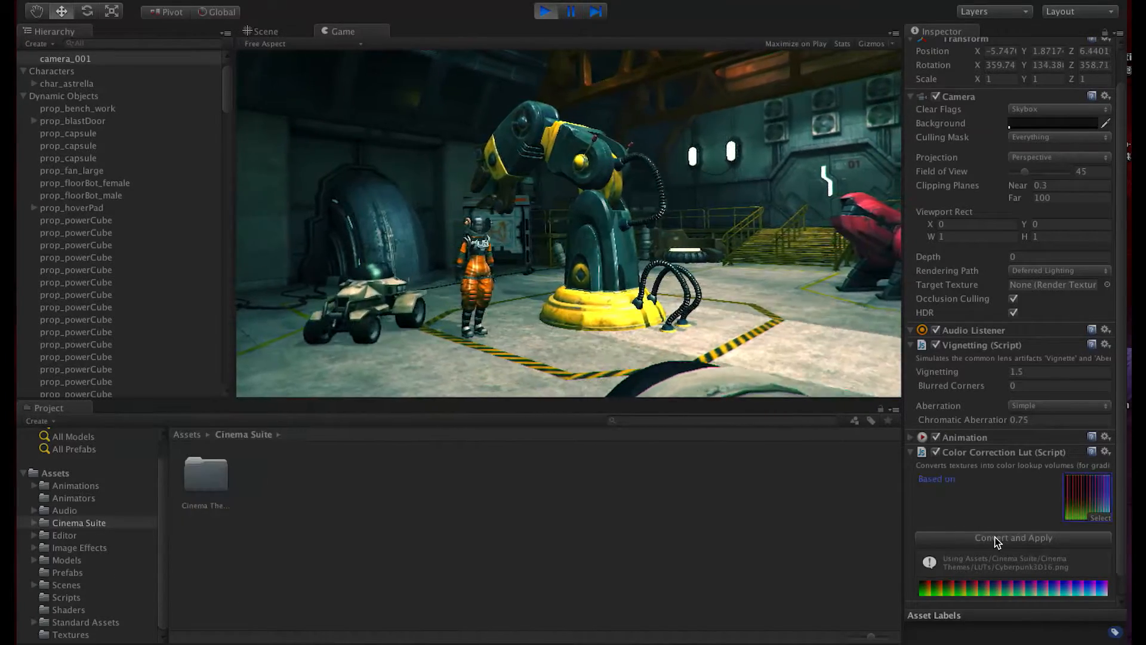
Step: Convert and apply the Dark, Day For Night, Documentary and Dream LUTs in turn
left_click(1012, 537)
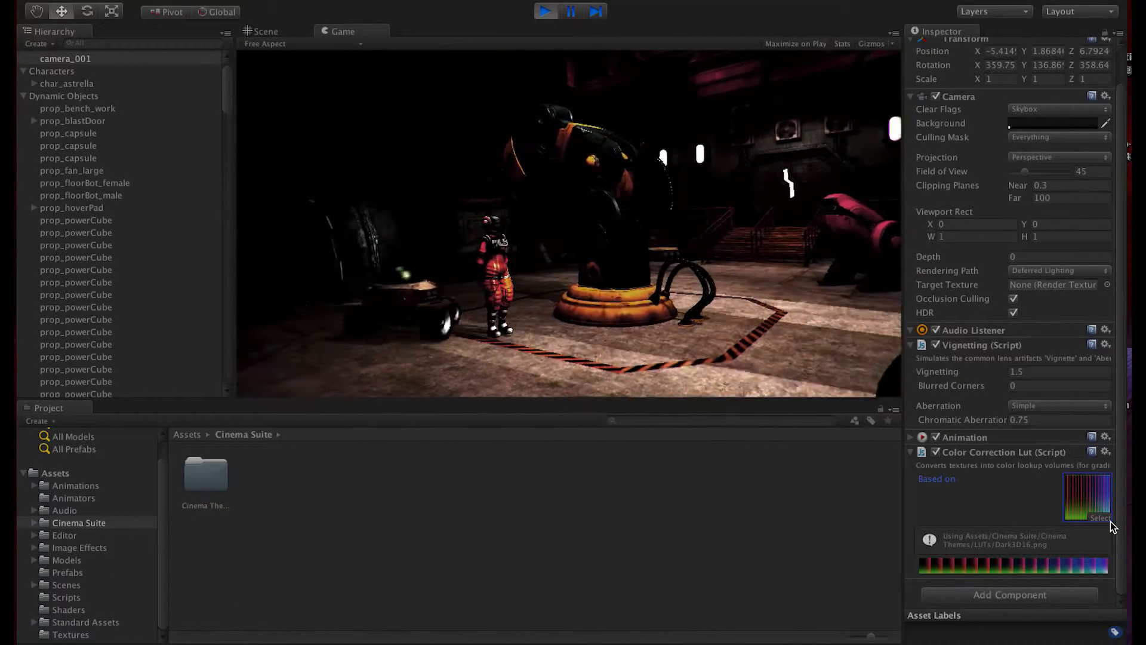
left_click(1100, 518)
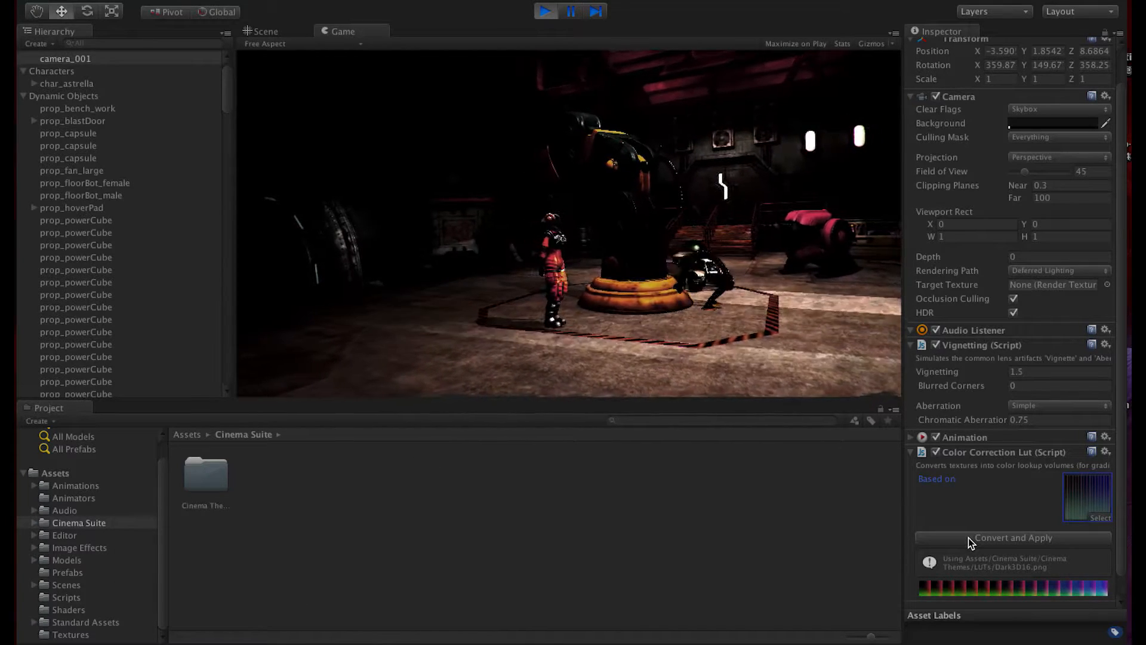
left_click(1013, 537)
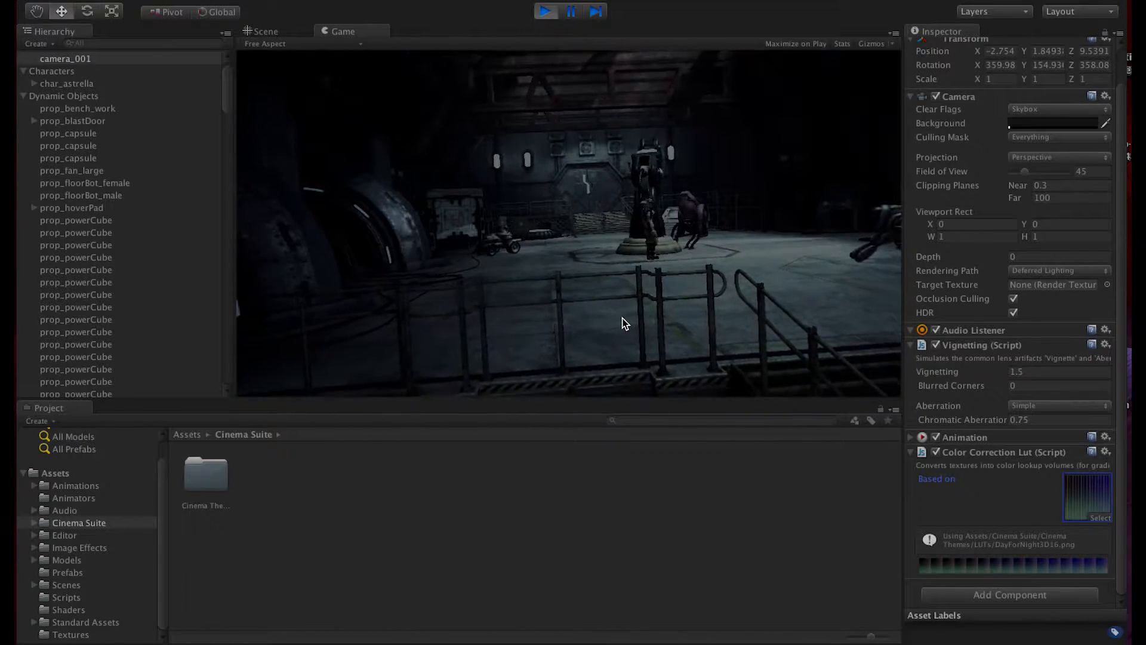
left_click(1101, 517)
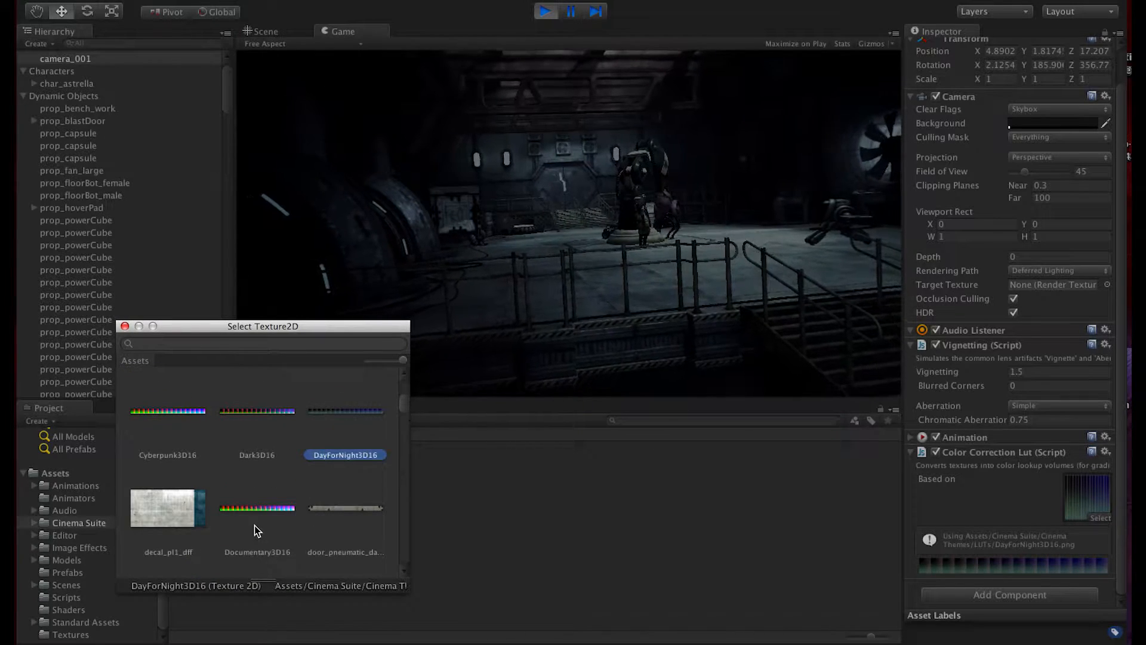
double_click(256, 508)
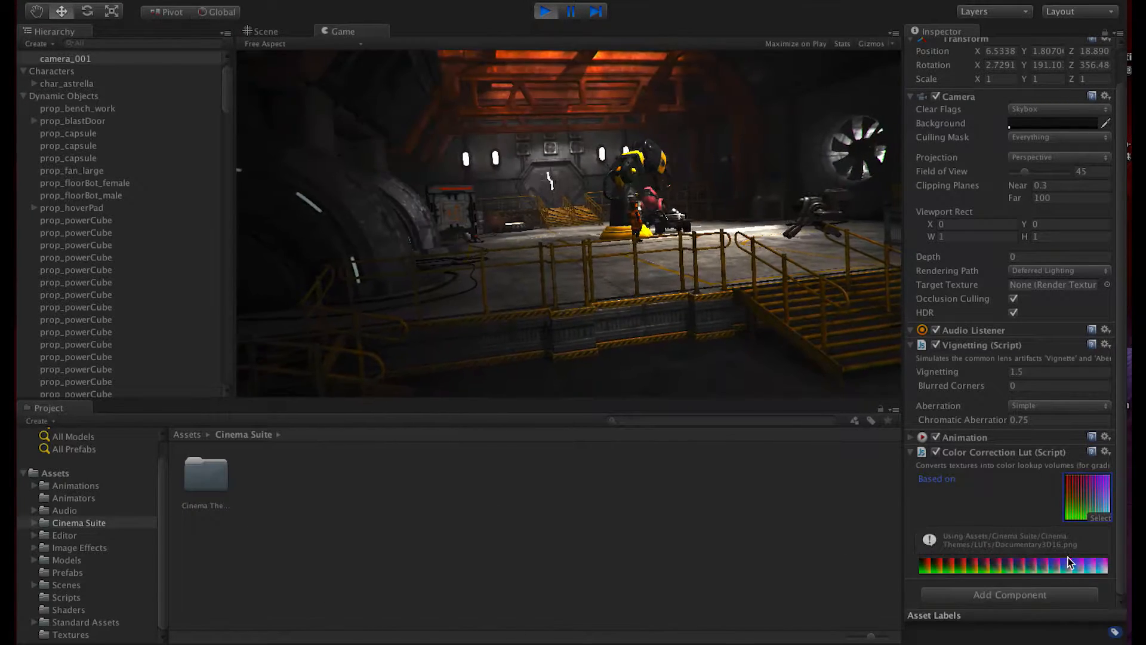
left_click(1099, 517)
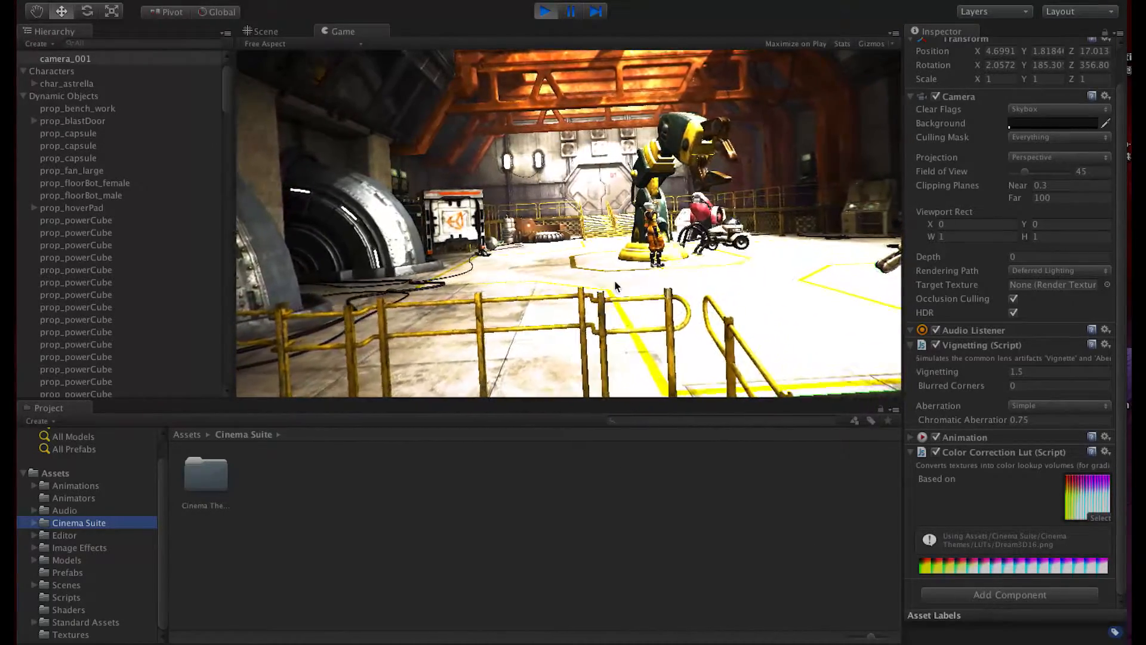
Step: Add a Bloom effect to camera_001 by searching 'bloo', then adjust its Threshold slider
left_click(1009, 595)
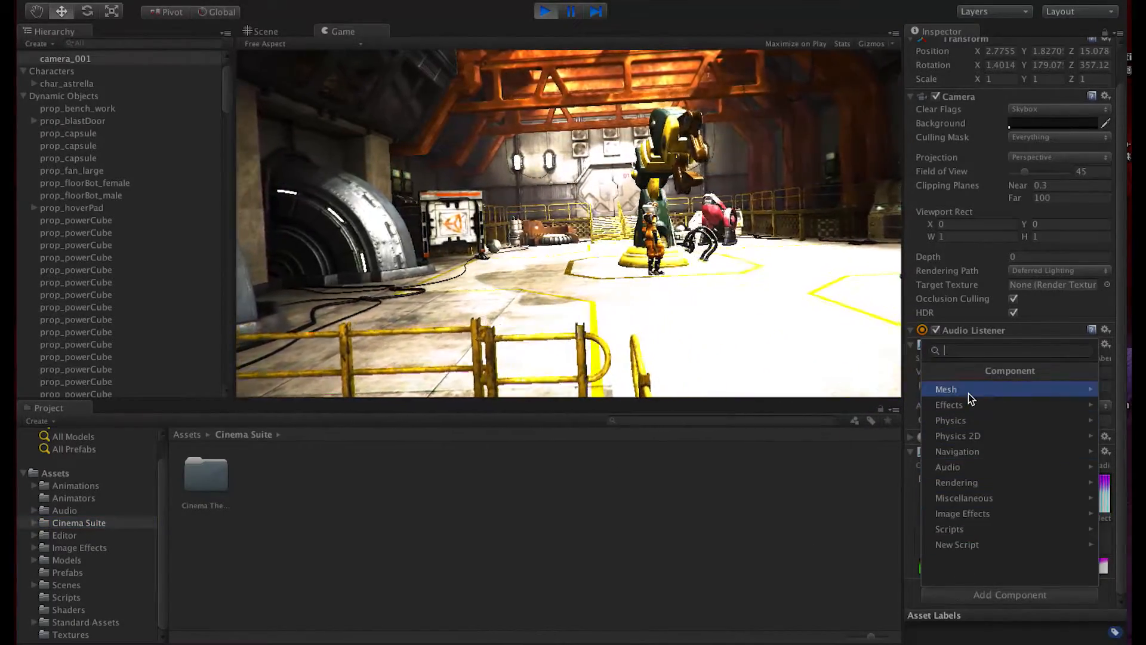
type("bloo")
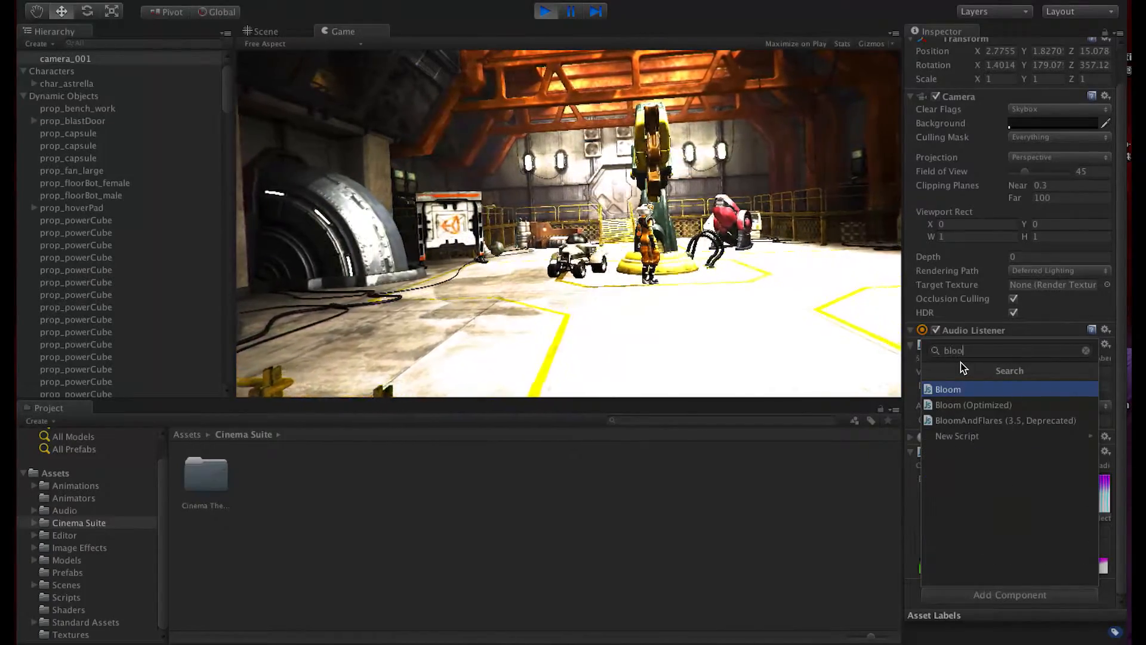
left_click(948, 388)
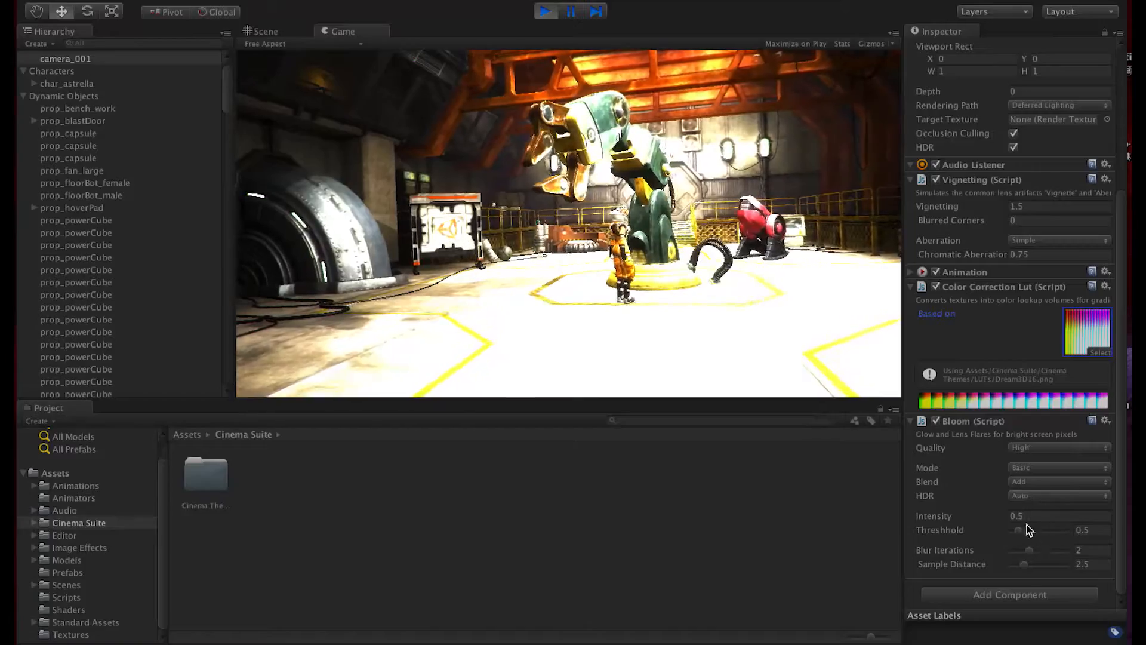
left_click_drag(1020, 531, 1042, 531)
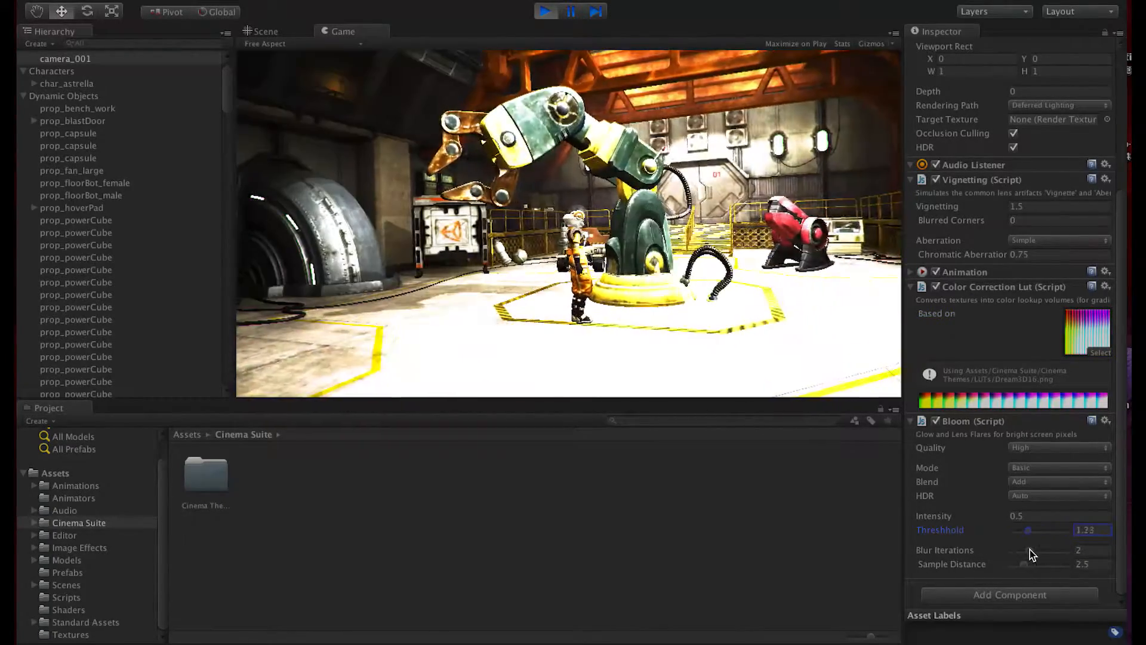
left_click_drag(1029, 530, 1022, 530)
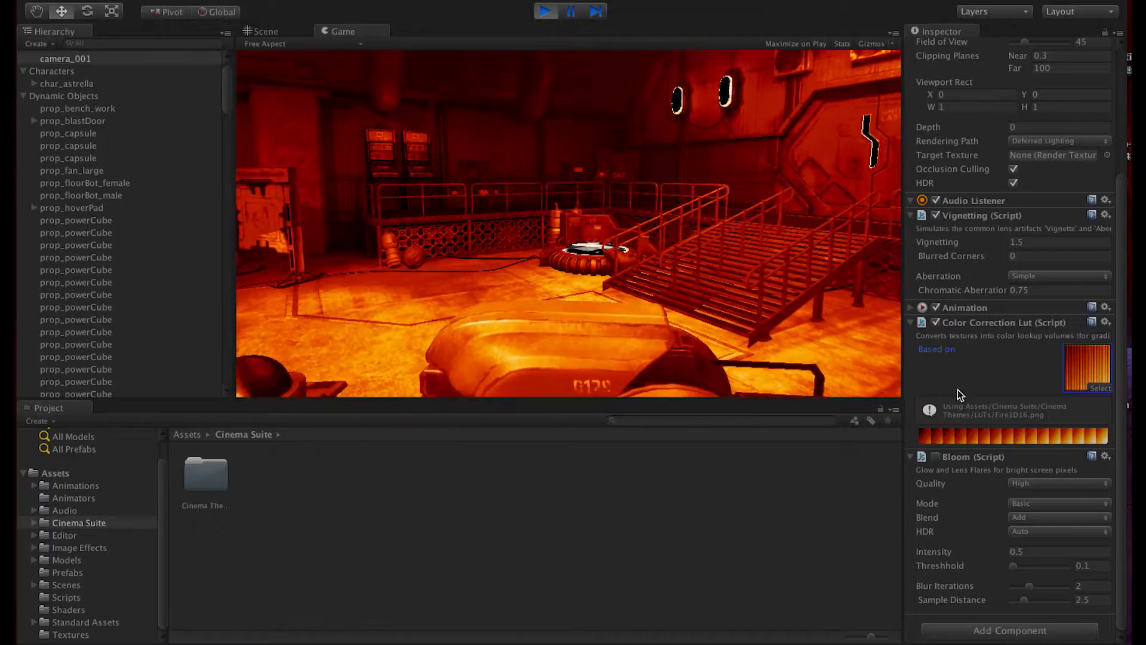
Step: Apply the Hackers3D16 LUT, then the Hipster3D16 LUT, to the running camera
left_click(1087, 368)
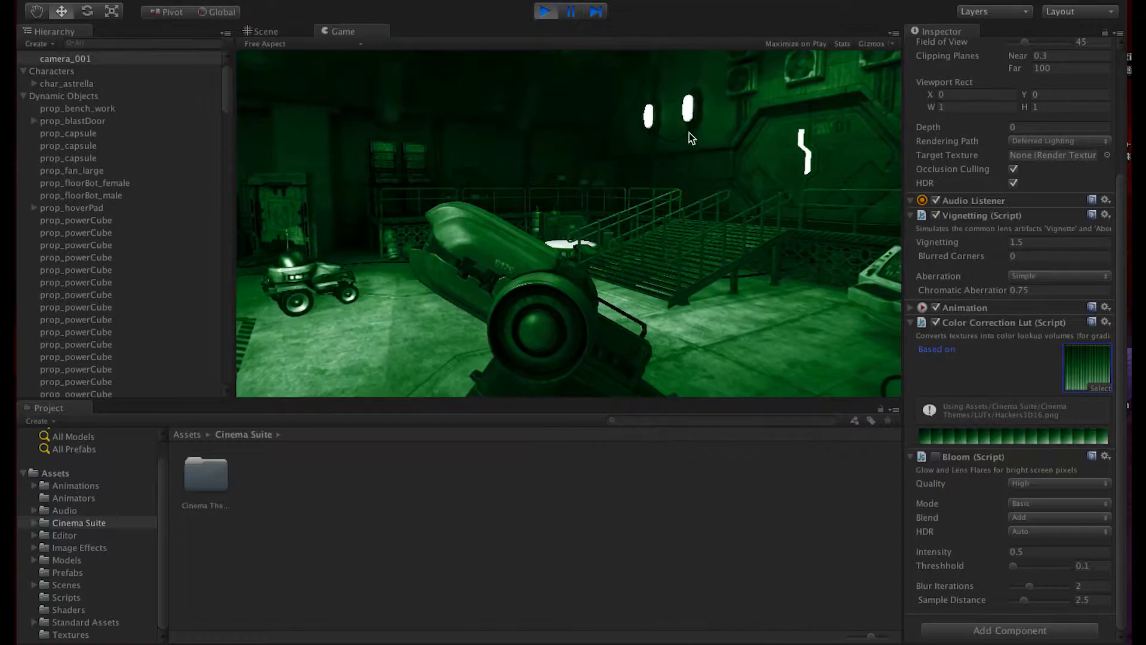
left_click(1098, 388)
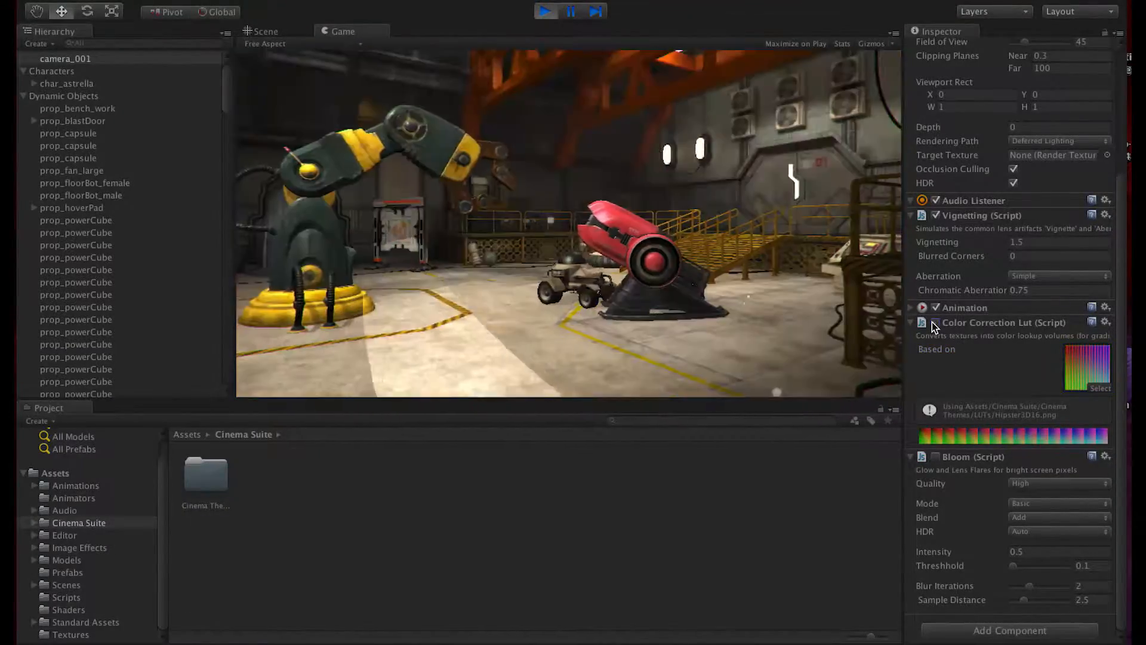
Step: Apply the Hitchcock, Hollywood and Hot Sun LUTs to the camera
left_click(1100, 388)
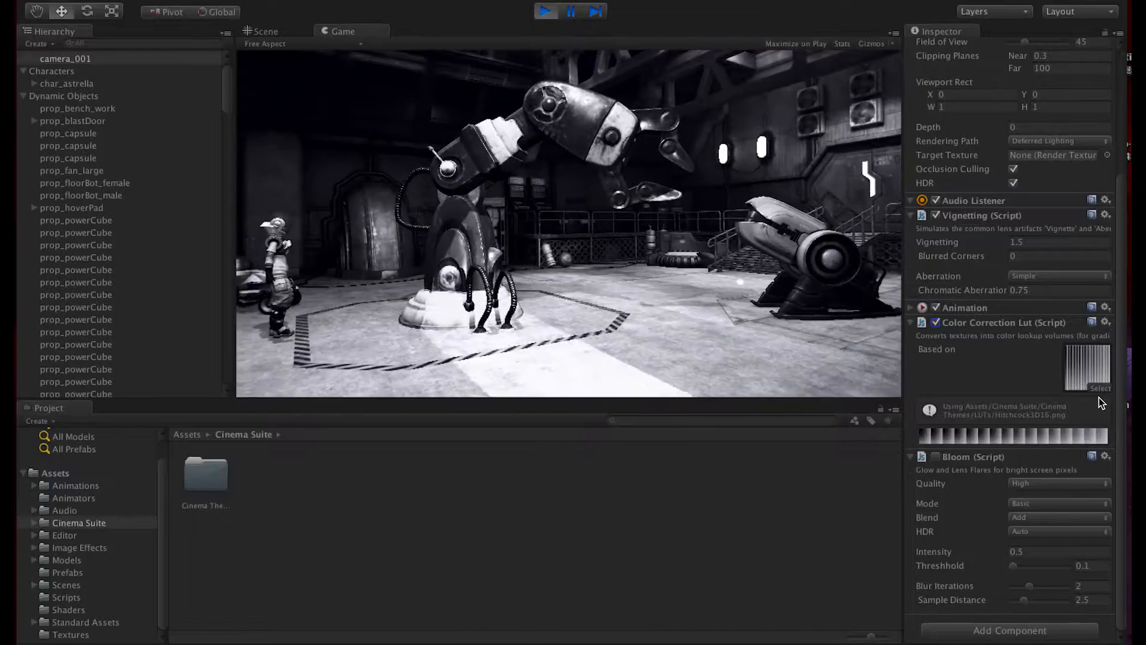
left_click(1101, 389)
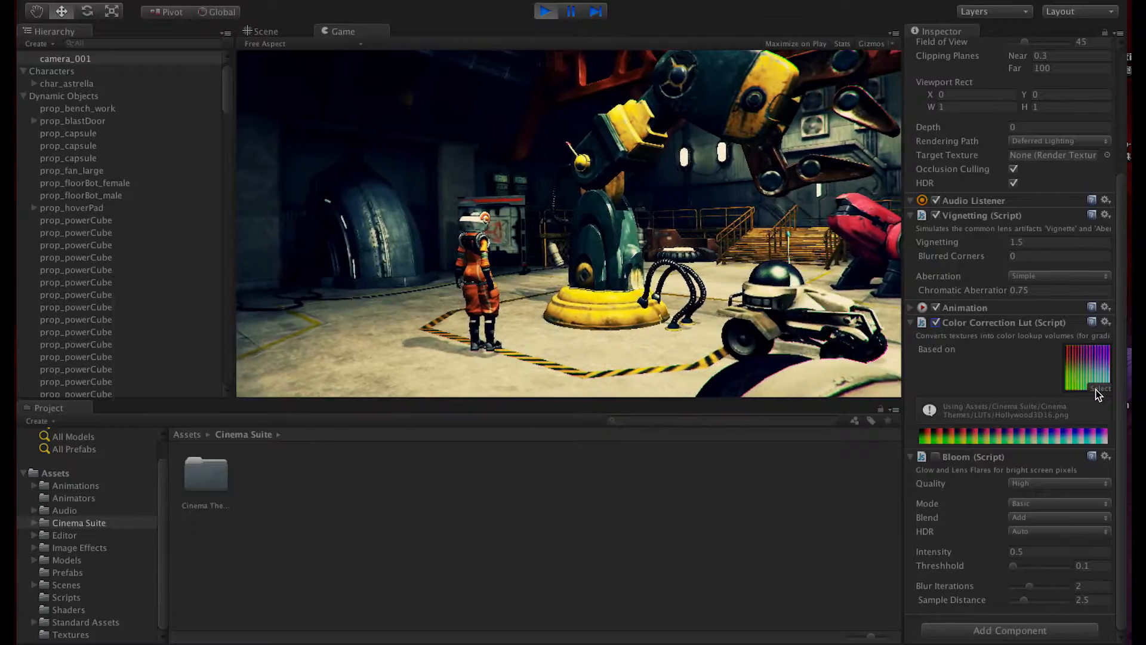
left_click(1098, 388)
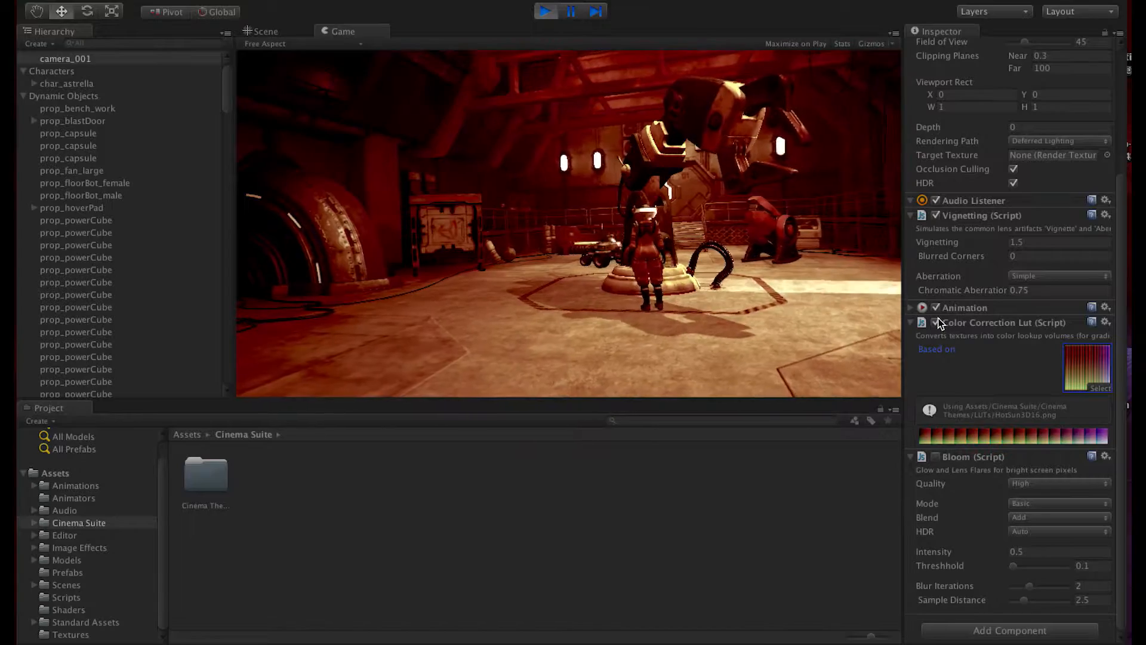
Step: Apply the Matrix, Millennium and MusicVideo LUTs, then switch colour correction off
left_click(1100, 388)
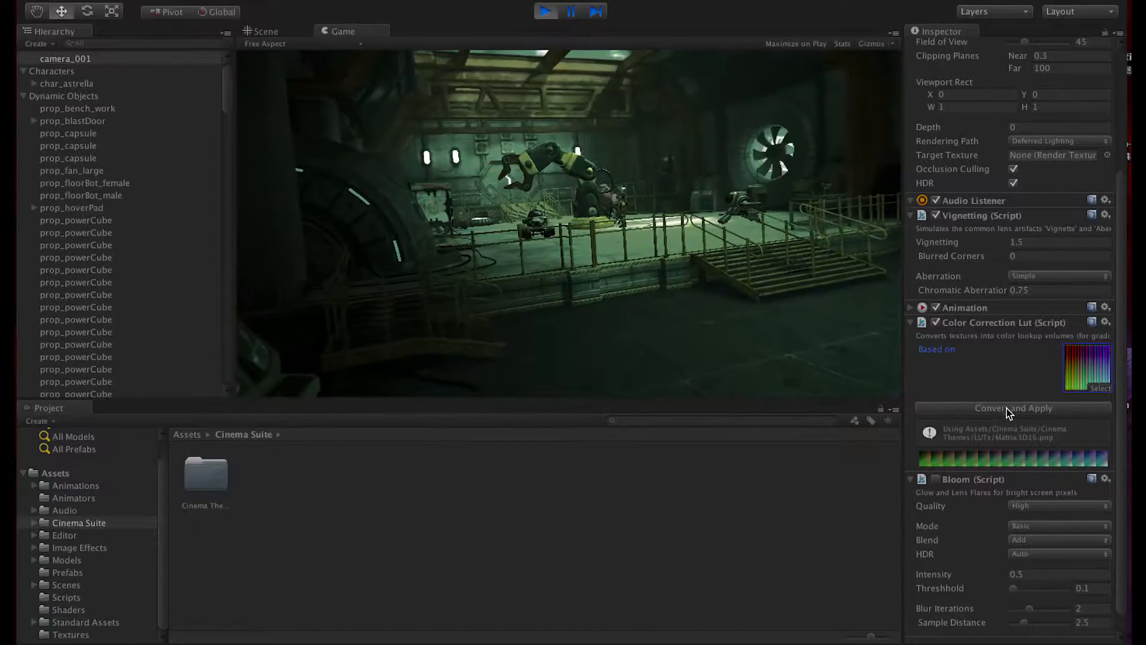
left_click(1012, 408)
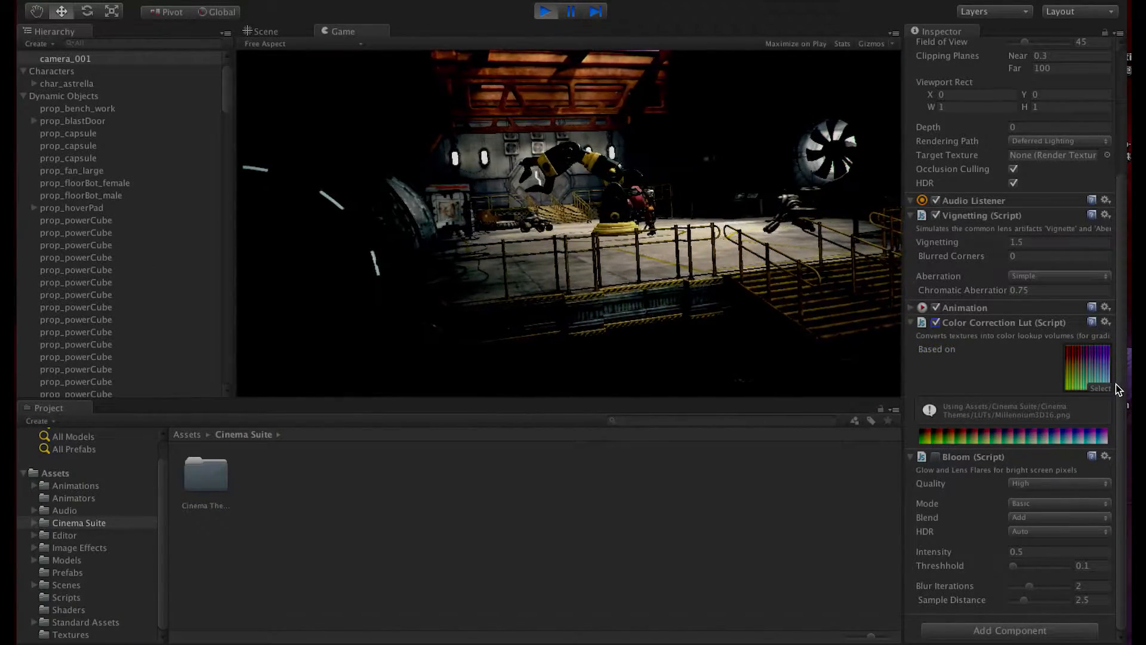
left_click(1099, 387)
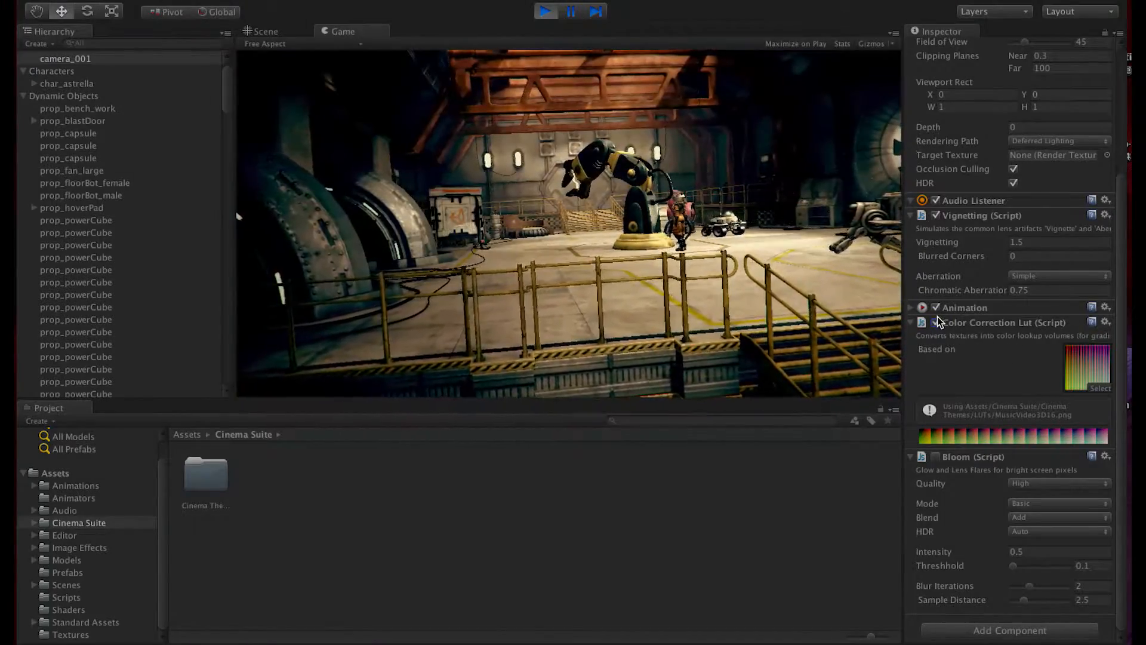
left_click(1100, 389)
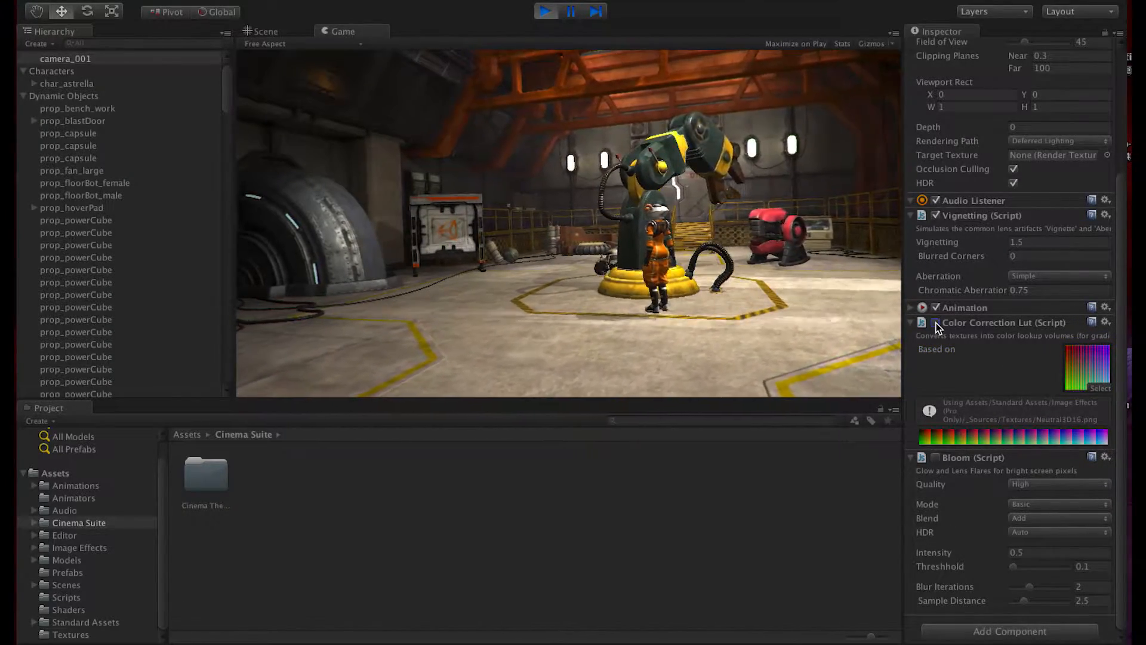
Step: Re-enable colour correction and scroll the LUT list to pick Posterize3D16
left_click(1087, 388)
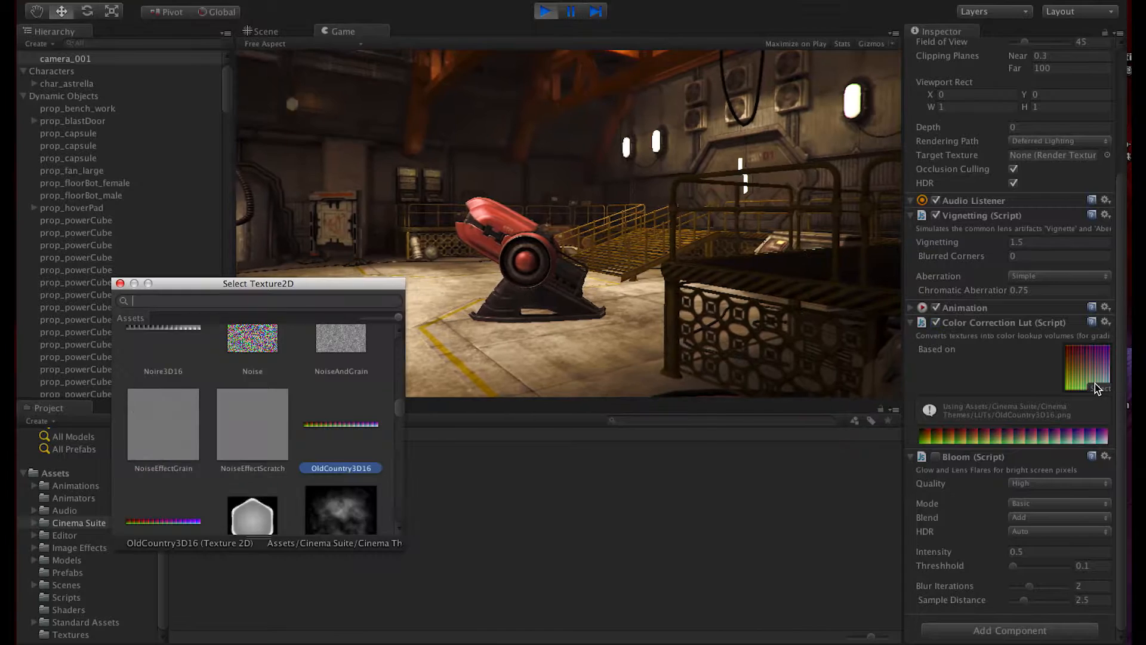
scroll("down", 3)
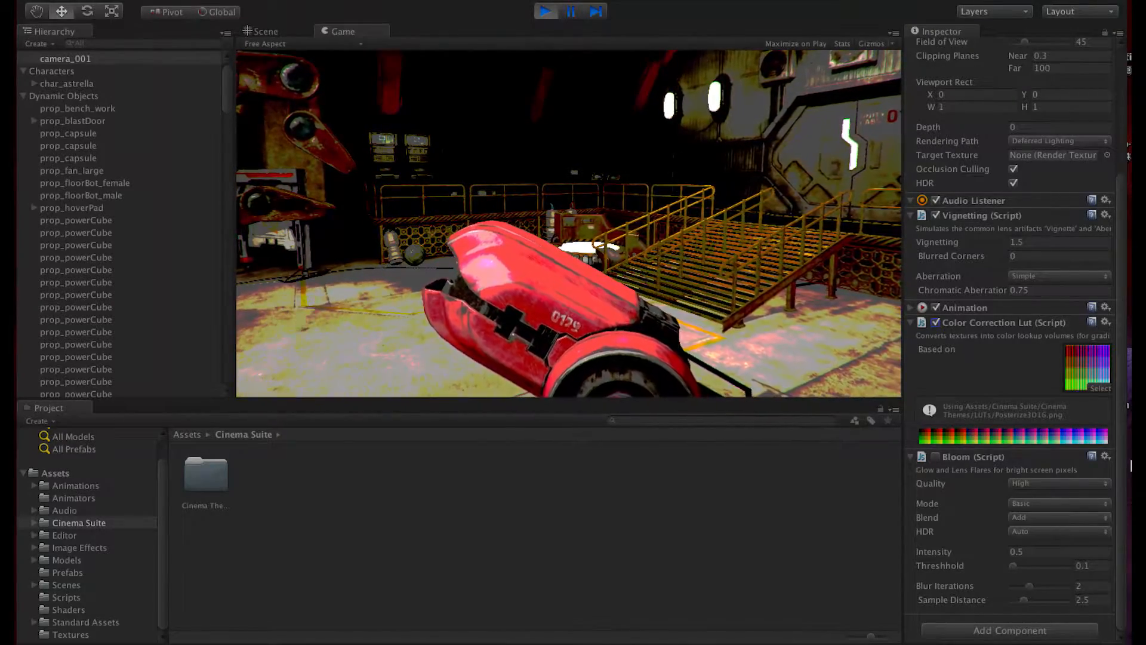
Step: Add Edge Detection to camera_001 with Sample Distance 6.27 and edges-only 0.04
type("bloo")
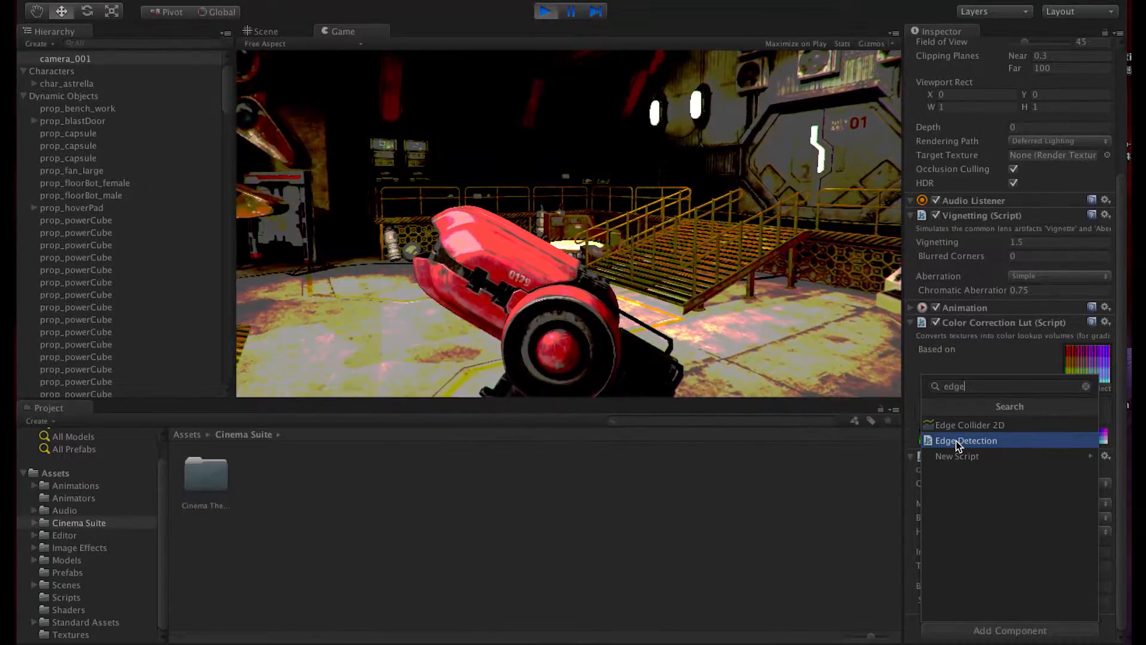
left_click(967, 440)
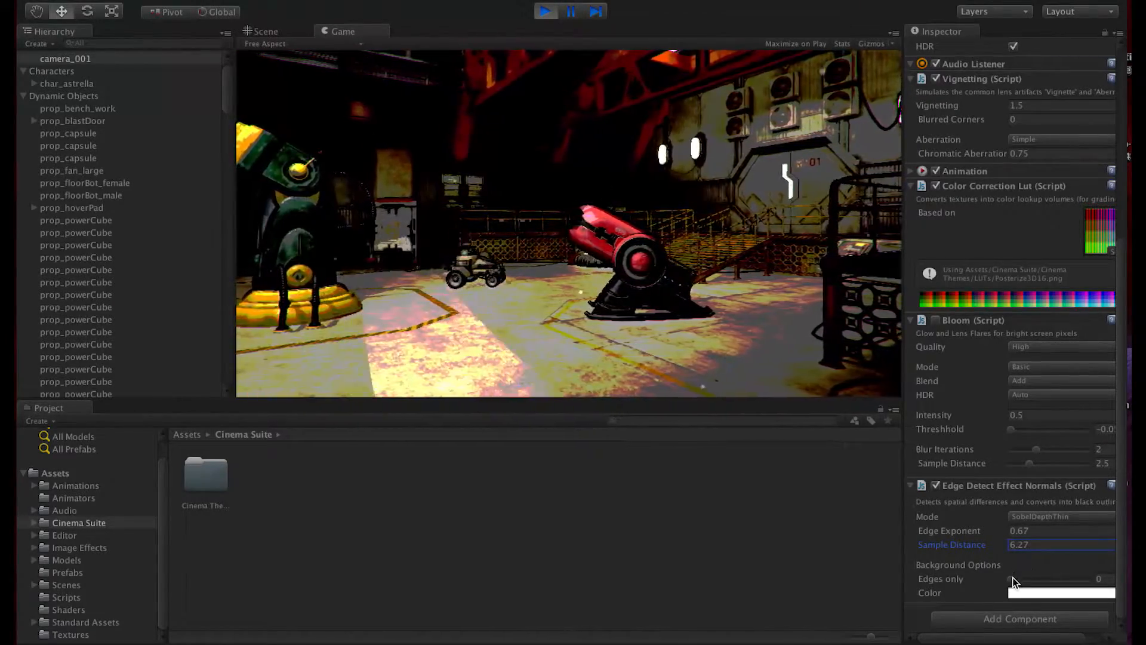
left_click_drag(1011, 579, 1030, 578)
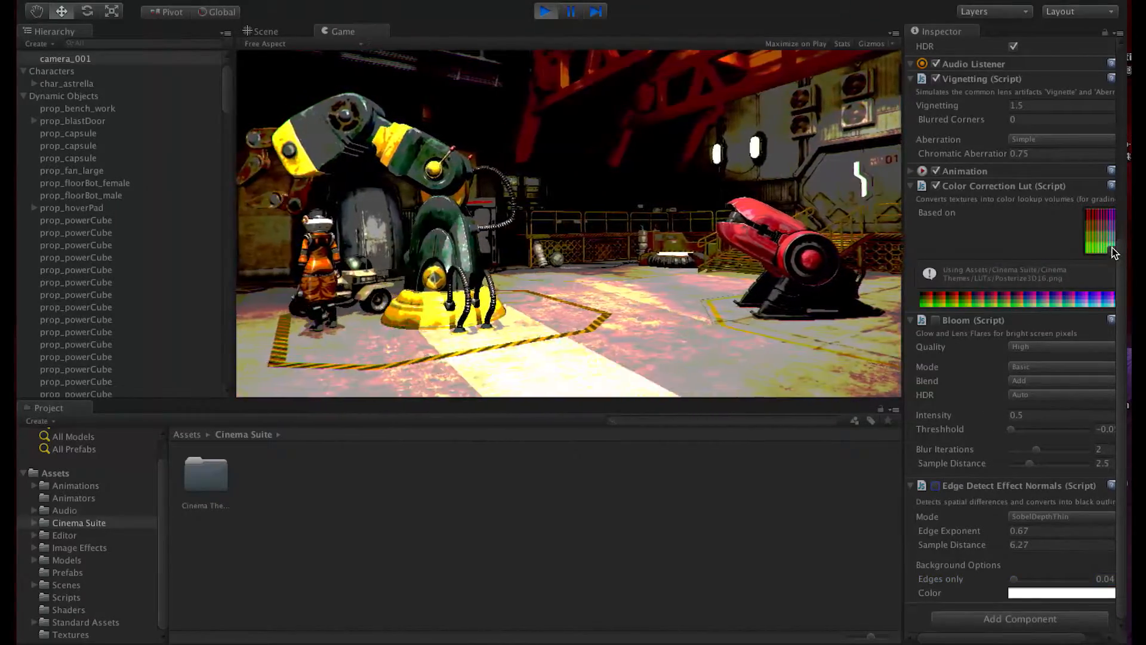
left_click(1108, 233)
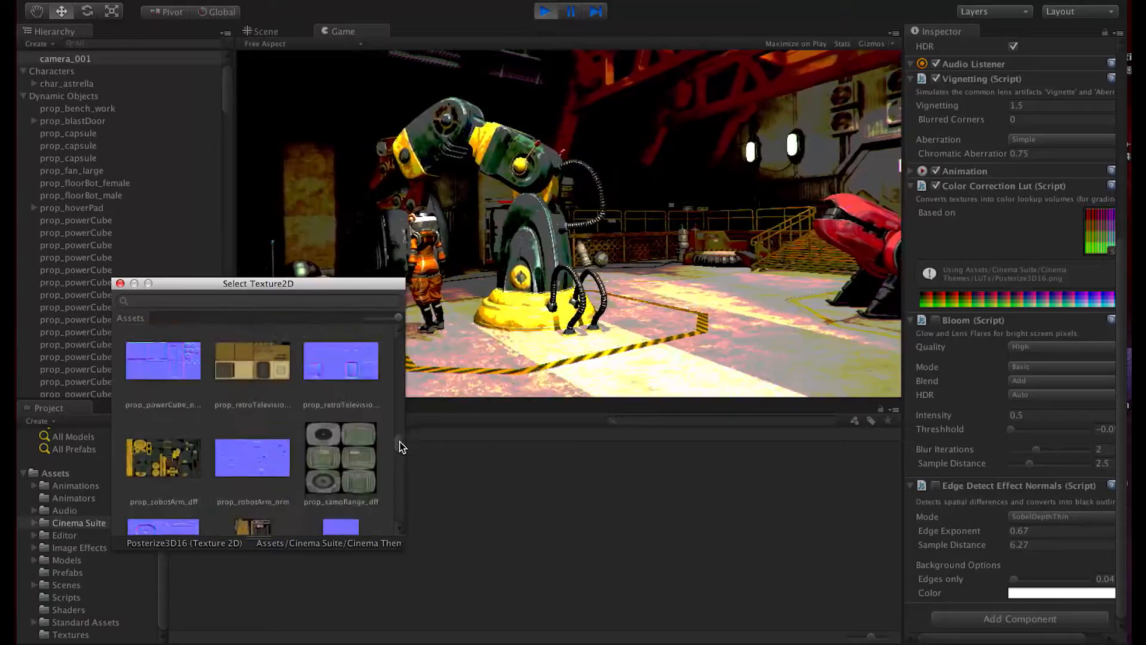
Step: Apply the Rainbow, RedRoom and Romantic LUTs, toggle Bloom on and off, and end on Saw3D16
scroll("down", 3)
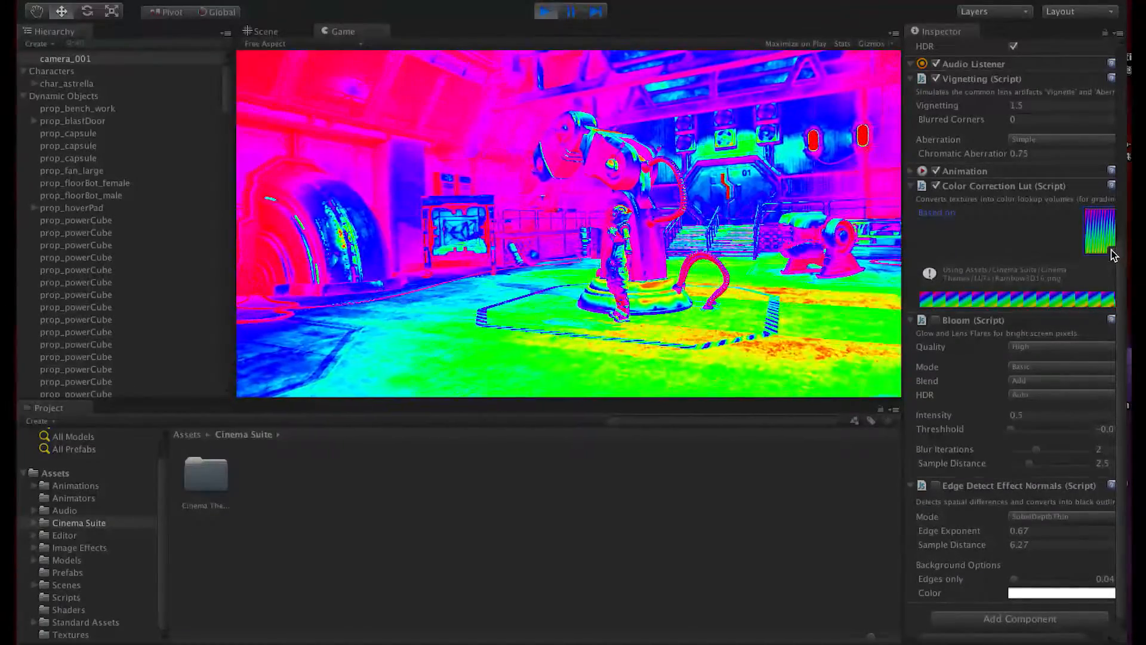
left_click(1100, 233)
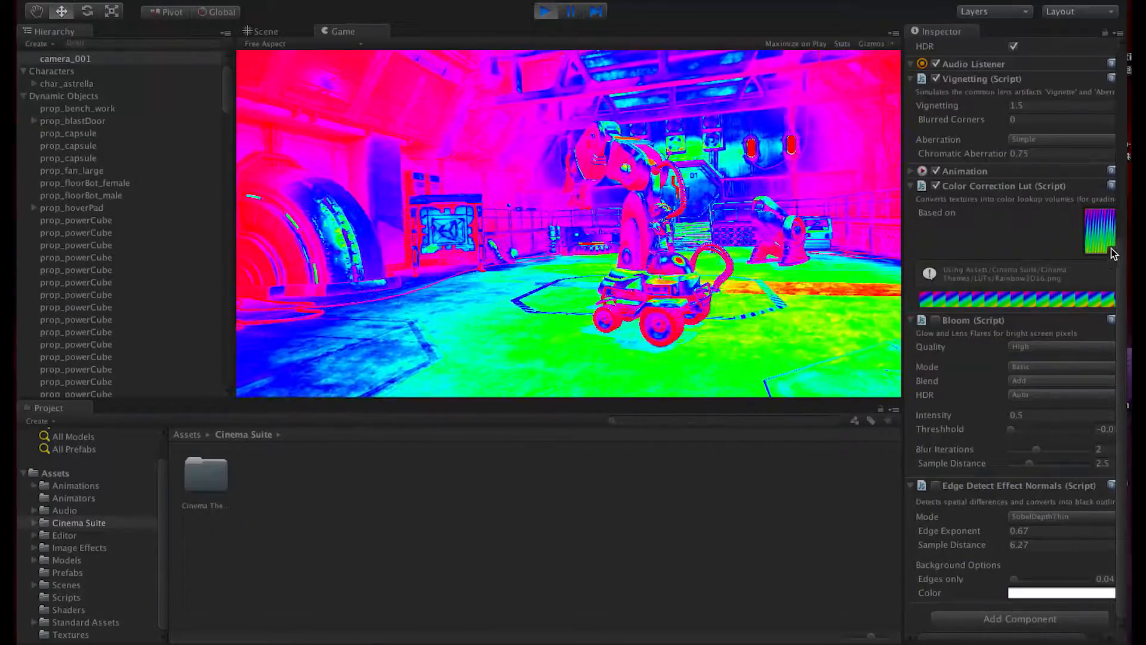
left_click(1111, 232)
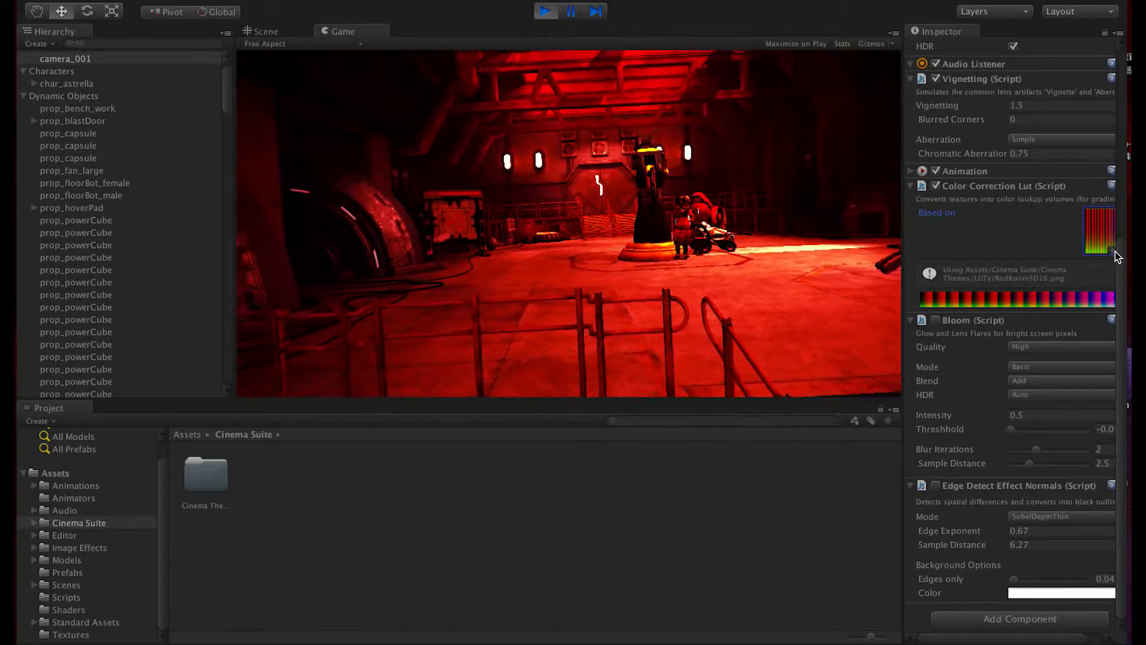
left_click(1110, 227)
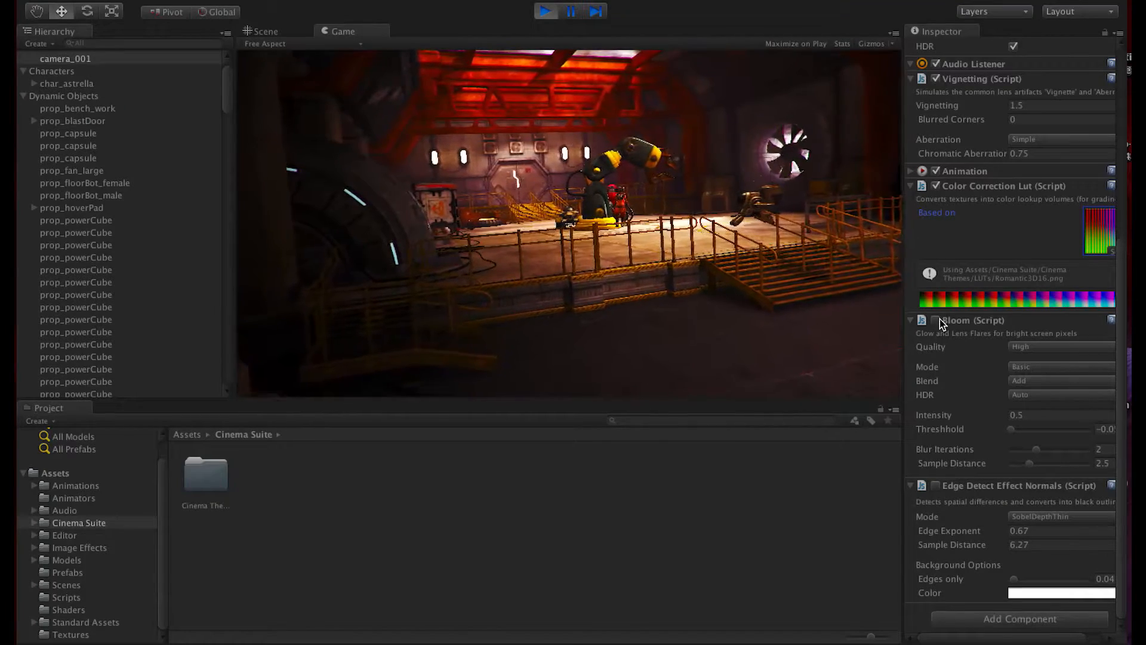
left_click(937, 320)
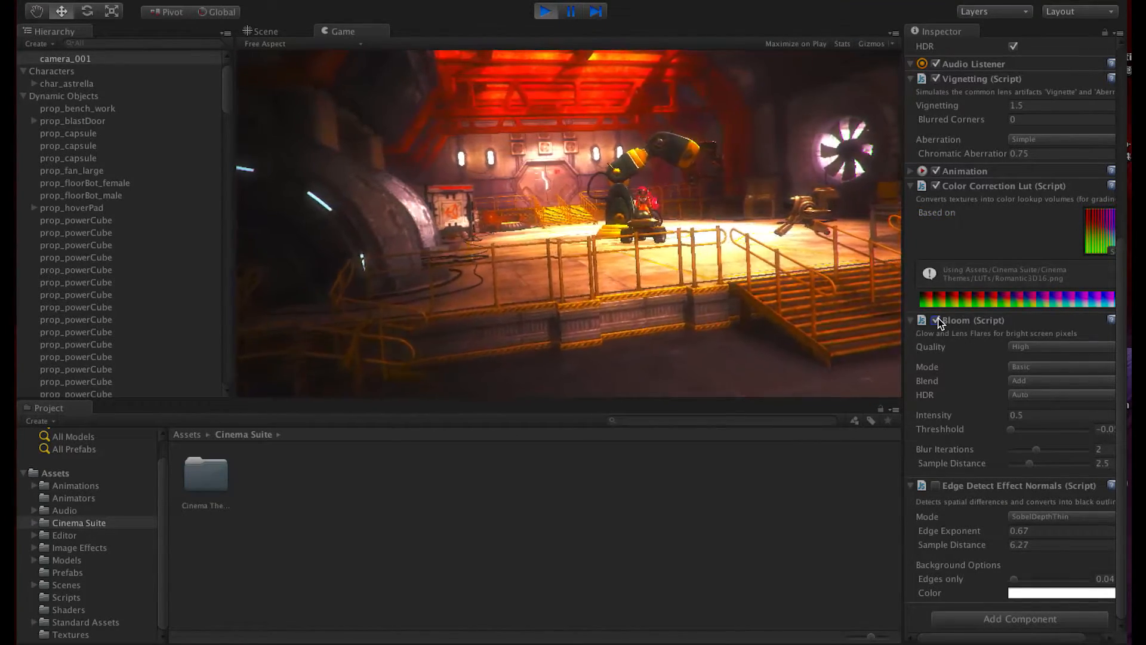
left_click(1108, 230)
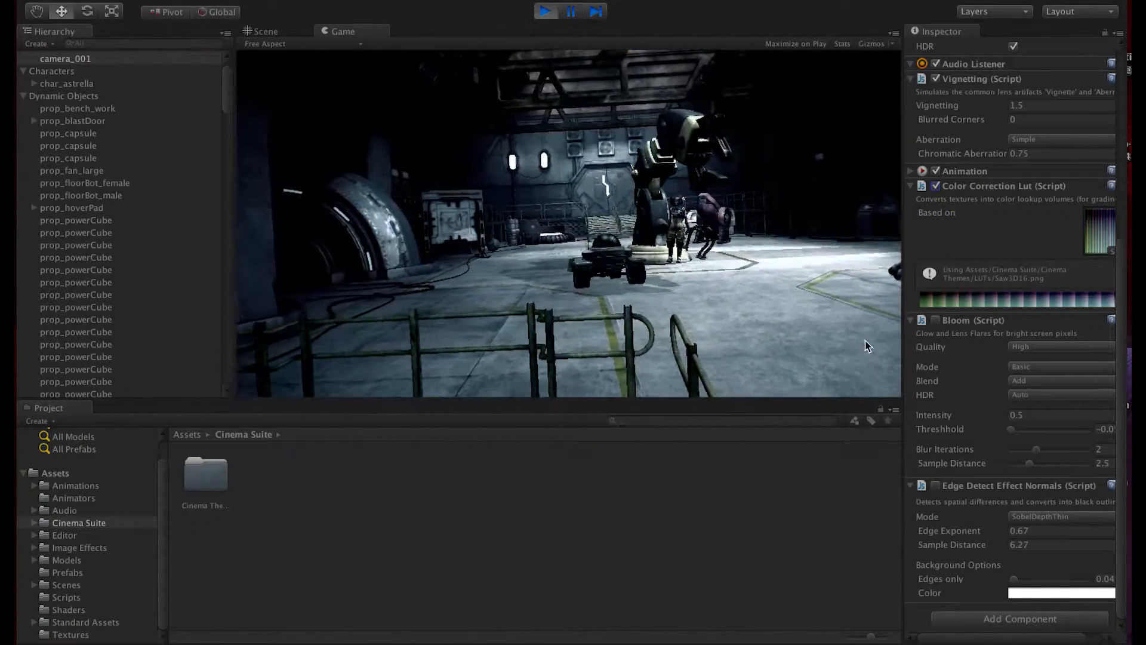
Step: Apply the SciFi, Sepia, SinCity and TexMex LUTs in turn, toggling colour correction to compare
left_click(951, 213)
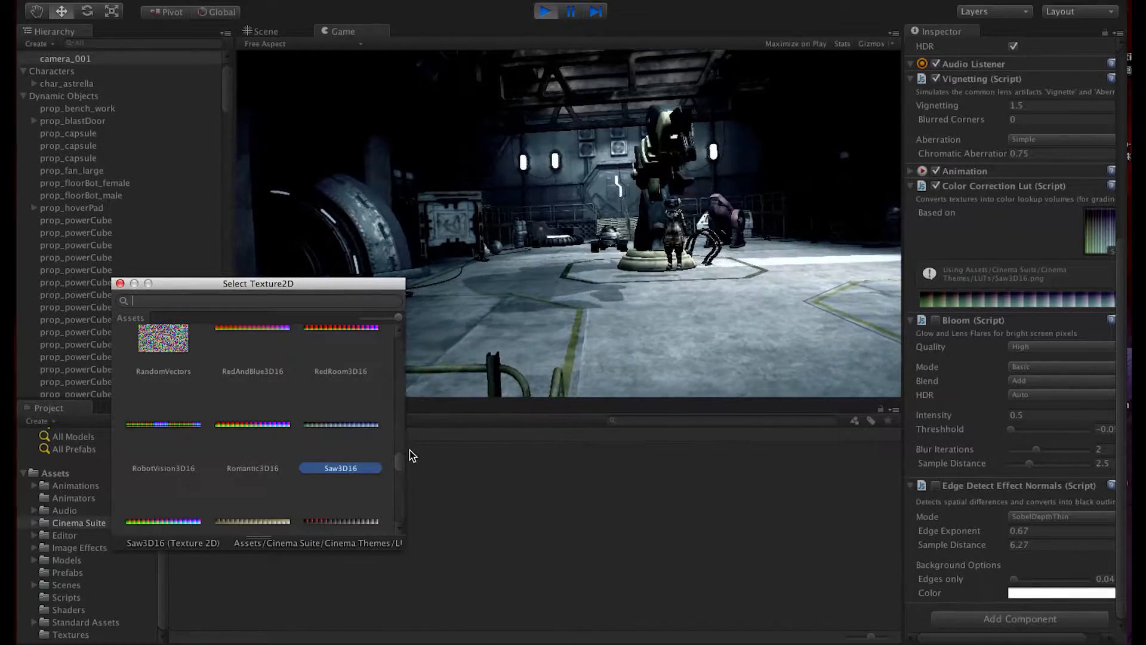
scroll("down", 3)
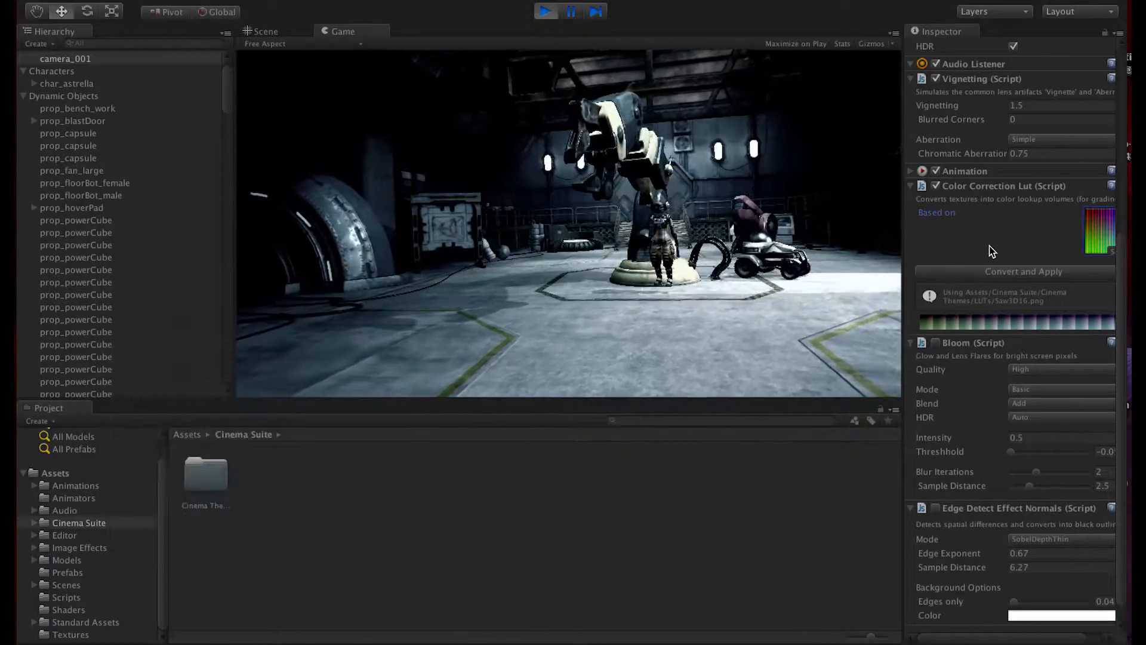
left_click(937, 185)
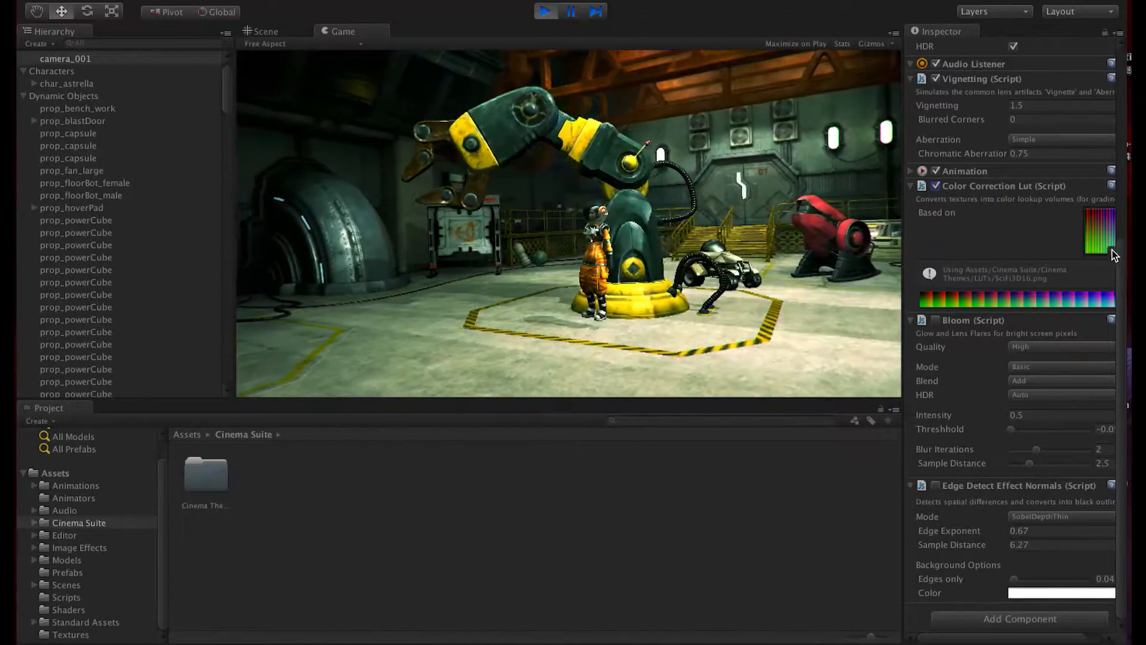
left_click(1110, 213)
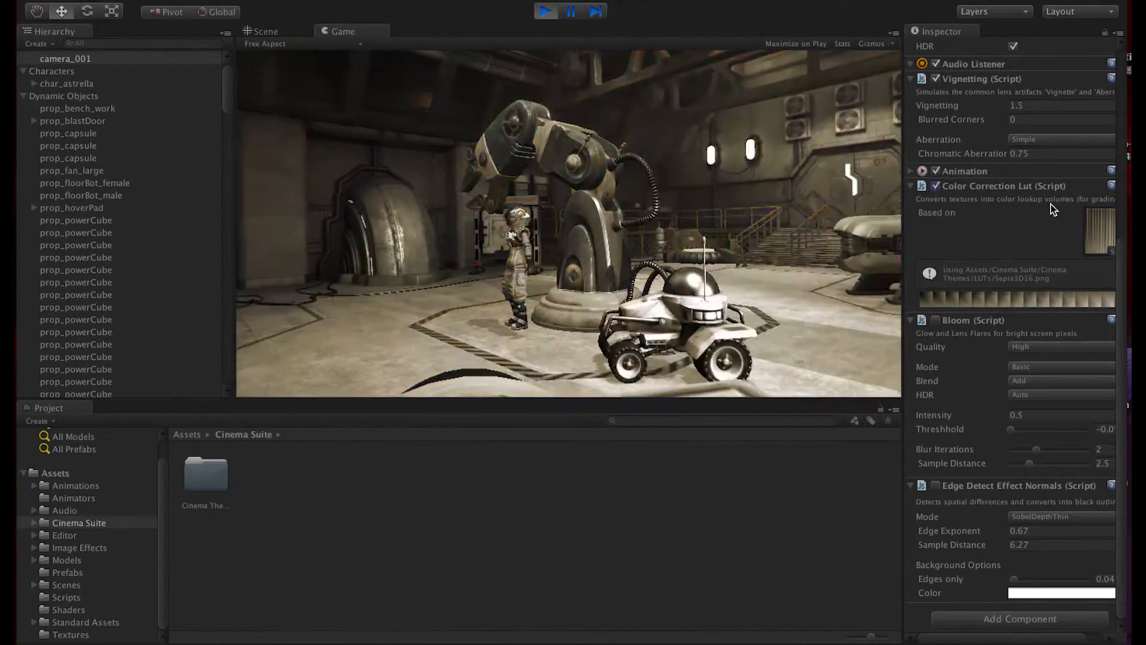
left_click(1099, 232)
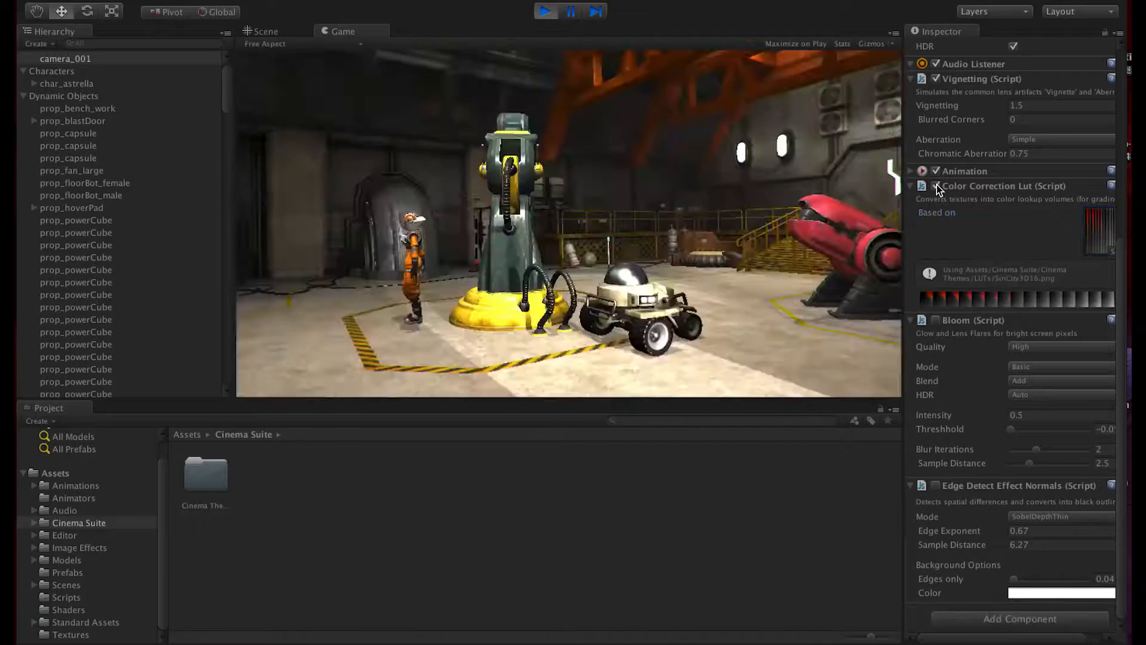
left_click(936, 188)
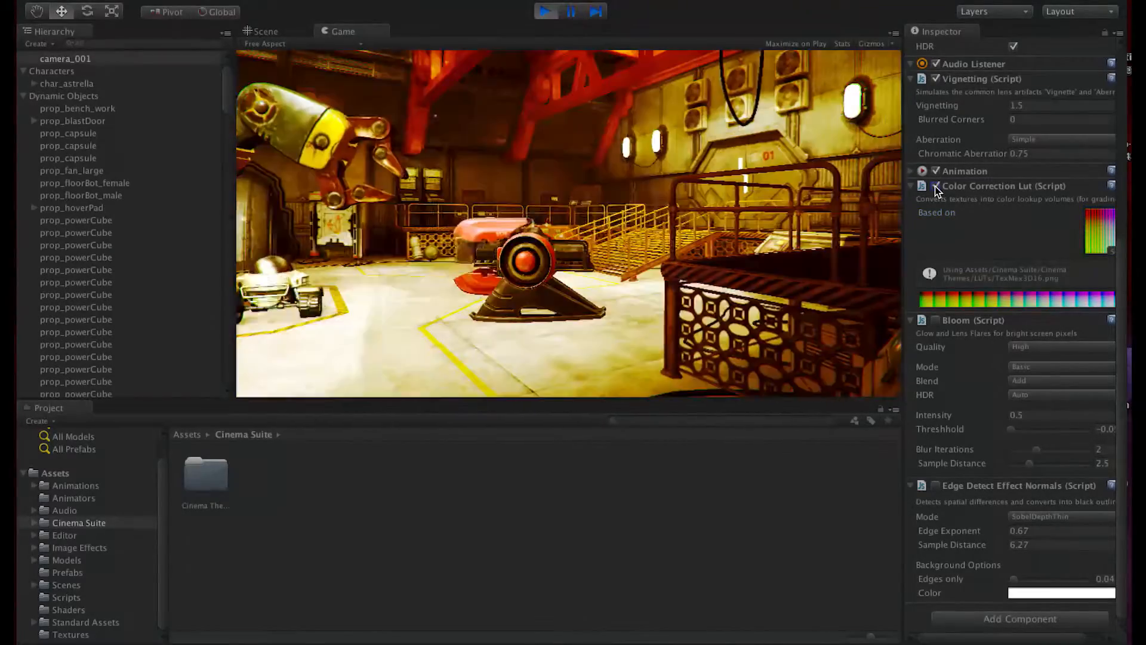
left_click(1110, 232)
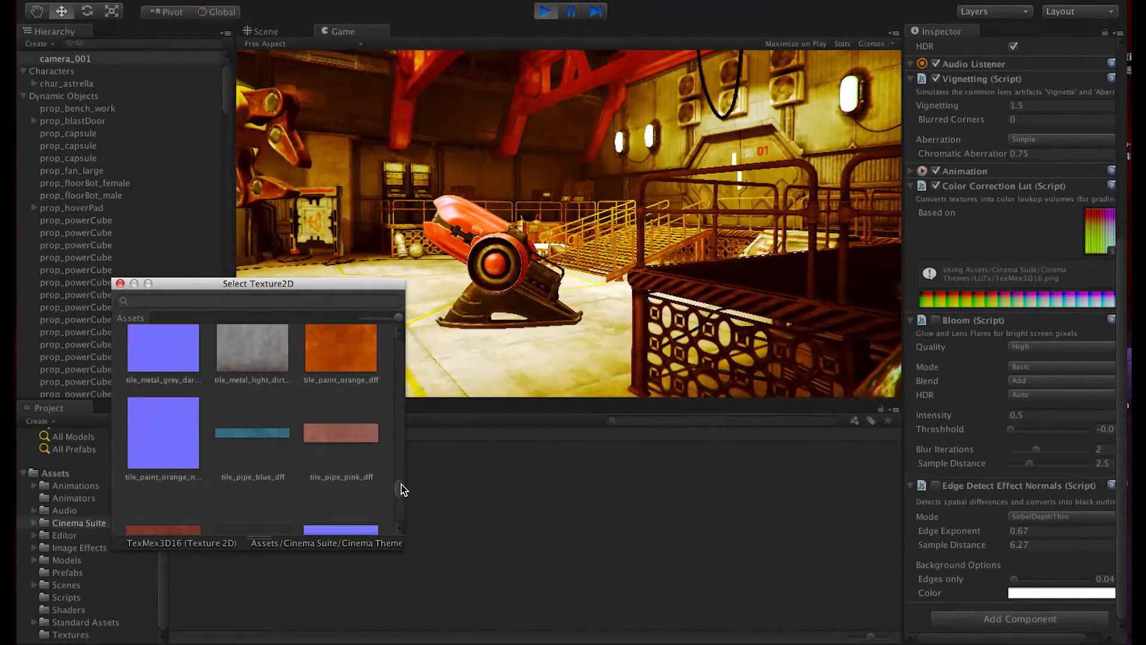
scroll("down", 3)
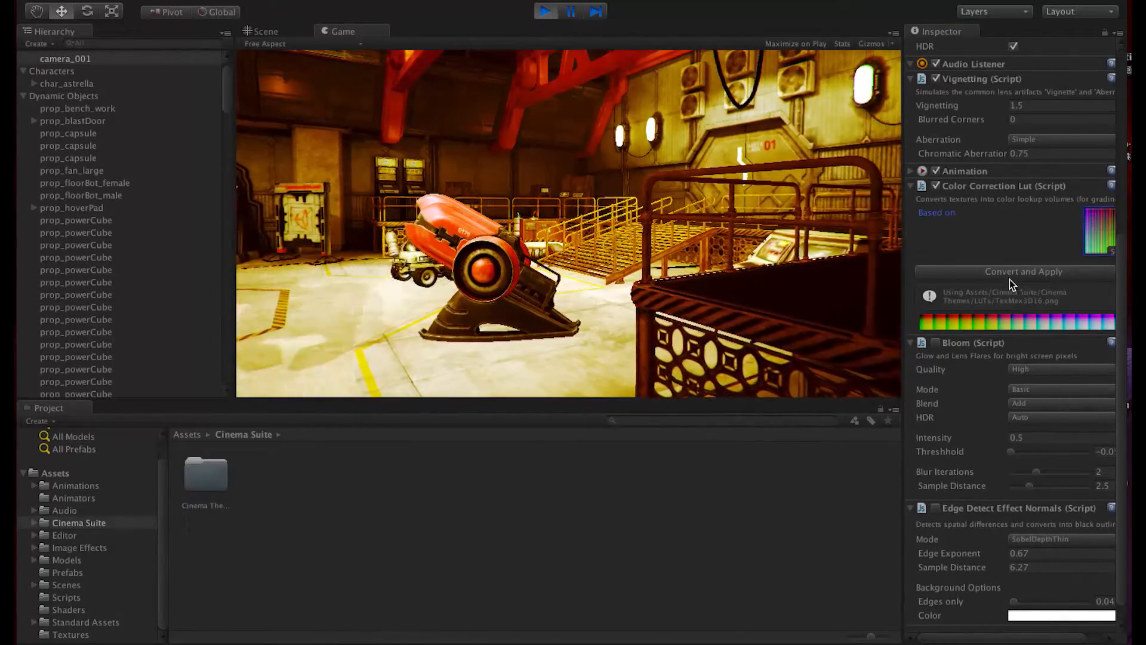
Step: Apply the TexMex LUT, then try the Toxic and TritonePurple lookup tables
left_click(1023, 271)
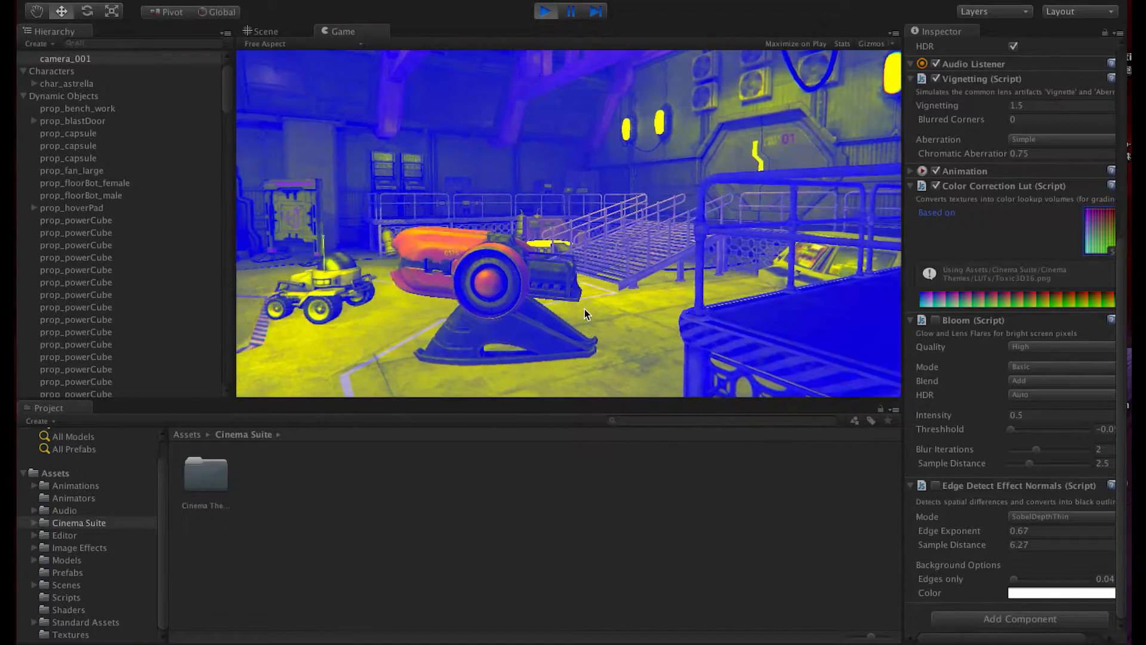
left_click(950, 212)
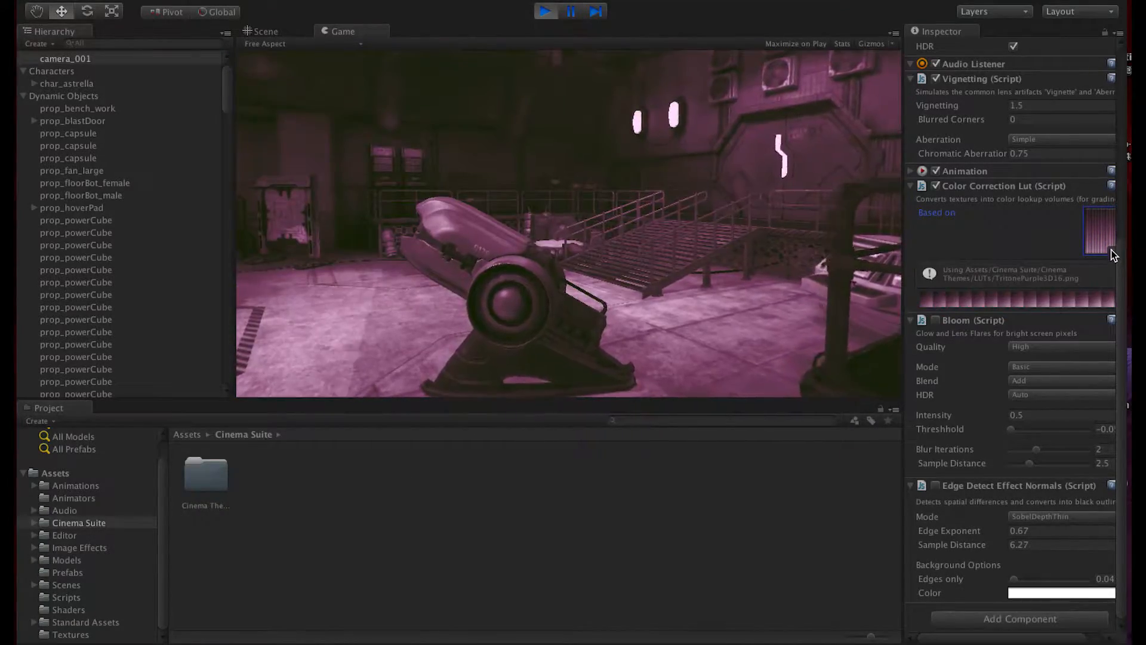
left_click(1098, 230)
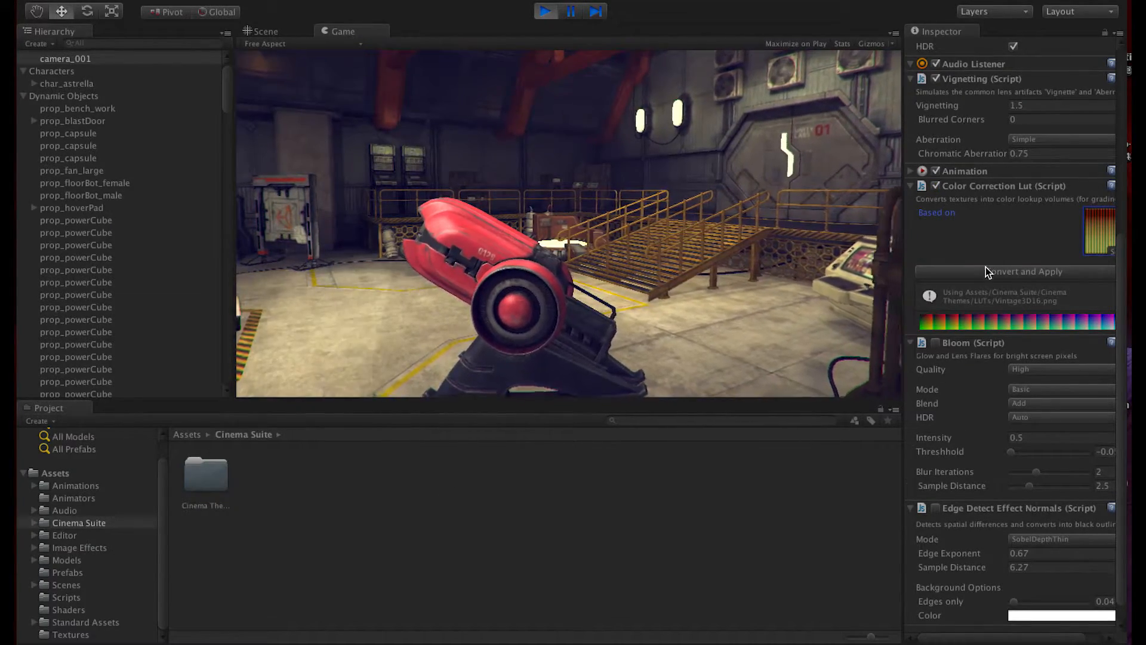
Step: Try the Vintage, Warm and Weathered LUTs, turn colour correction off, and search 'saw'
left_click(1014, 272)
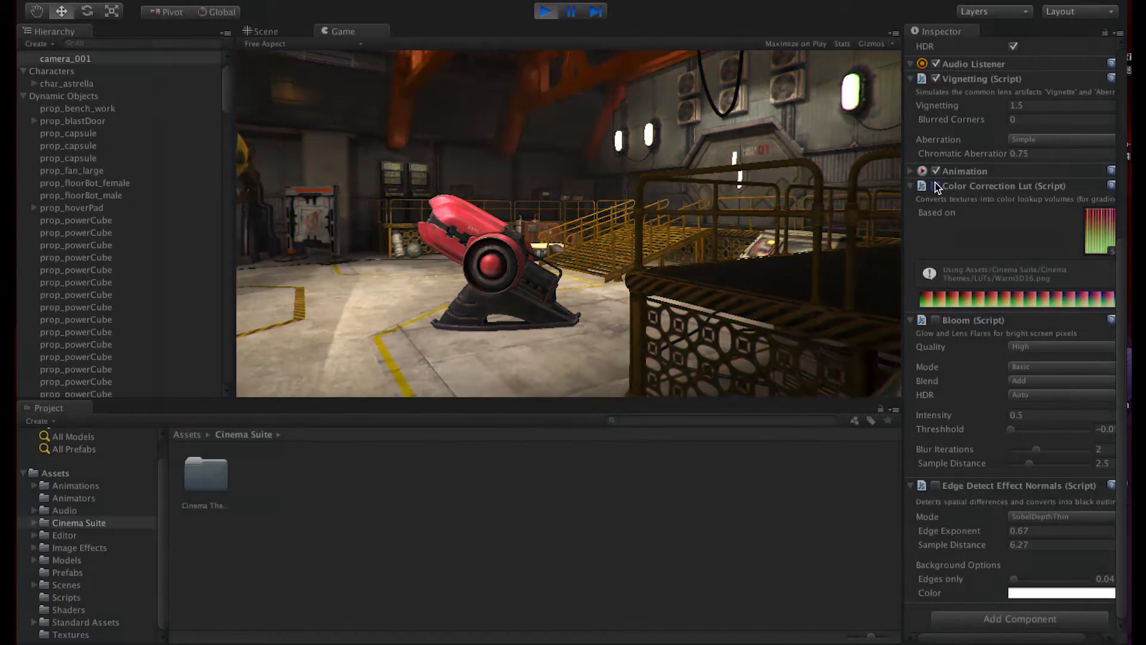
left_click(1110, 212)
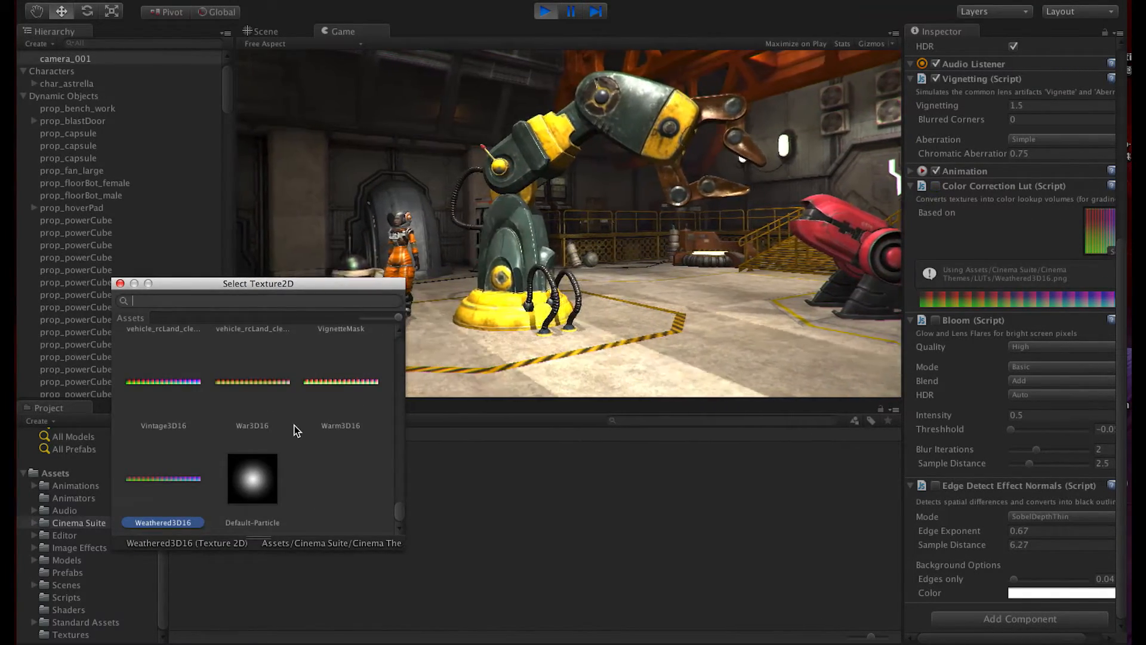
type("saw")
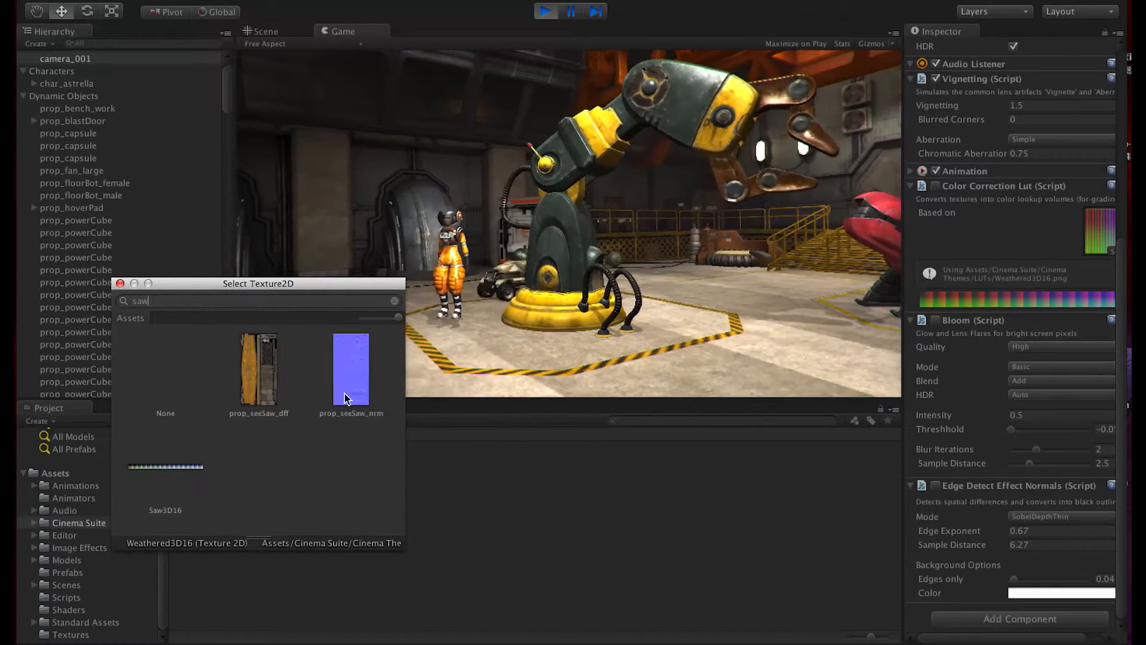